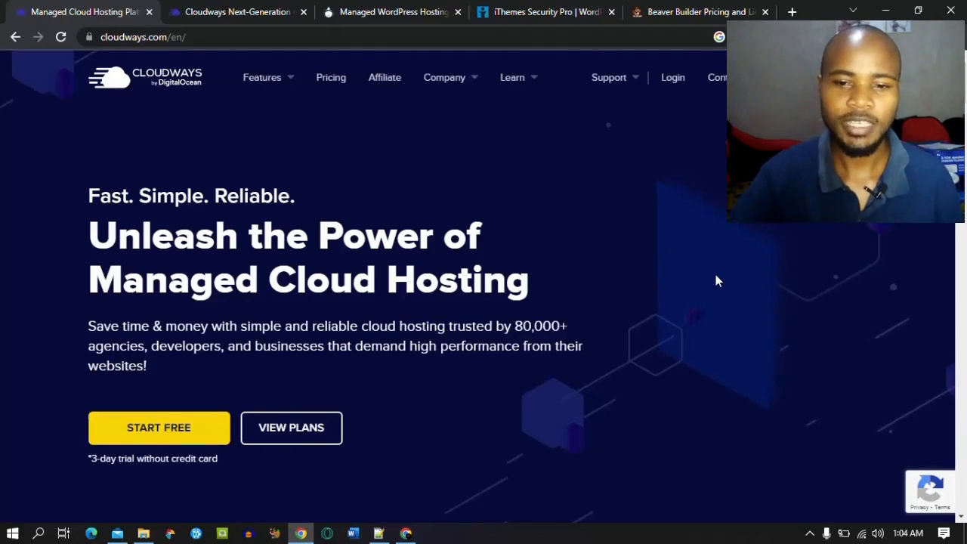
mouse_move(604, 255)
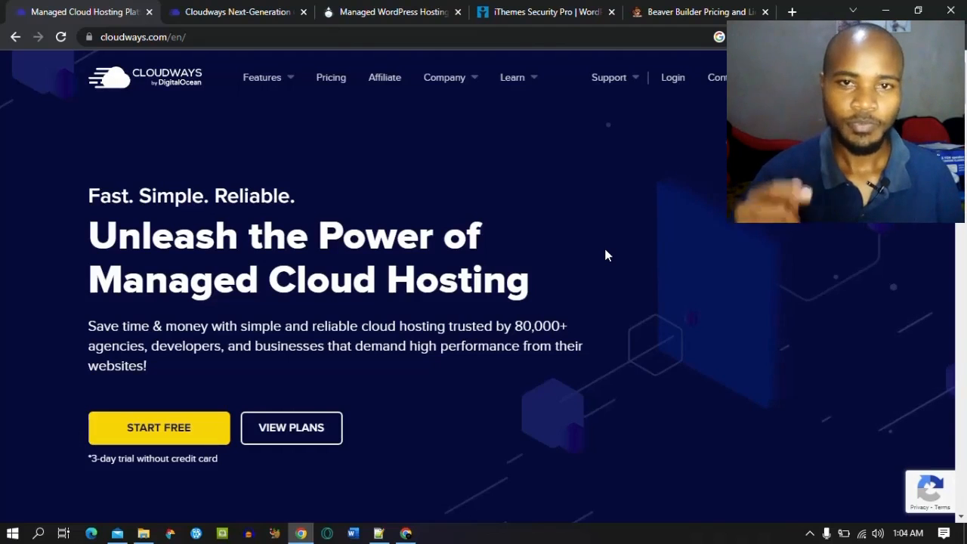
Log in to Cloudways to reach the empty Servers dashboard.
click(235, 11)
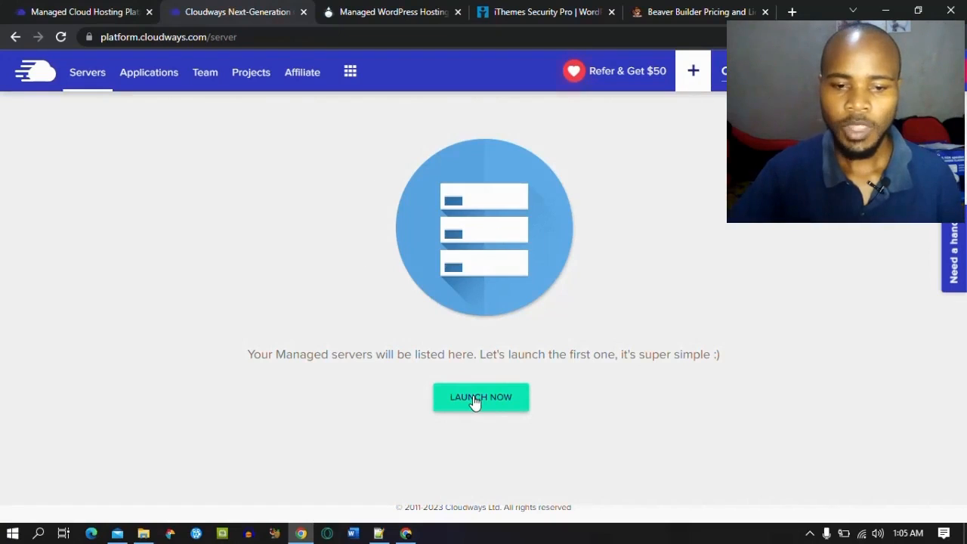
Start a new server and compare Vultr, Linode and AWS before returning to DigitalOcean.
click(480, 396)
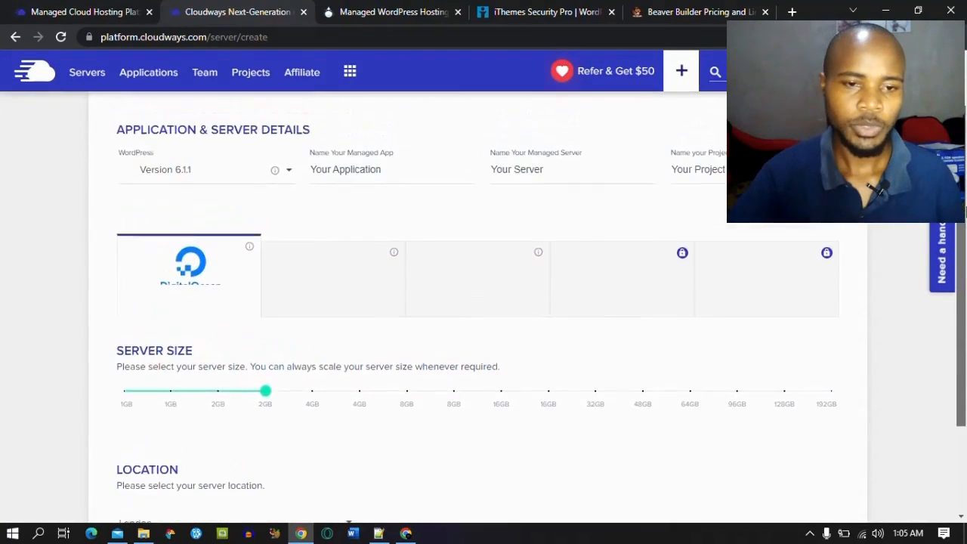
scroll(down, 3)
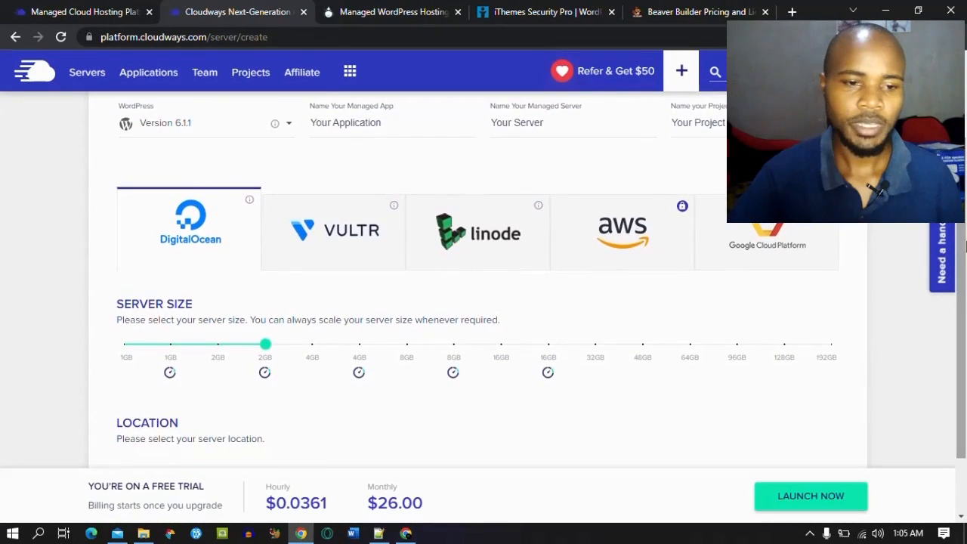
mouse_move(344, 252)
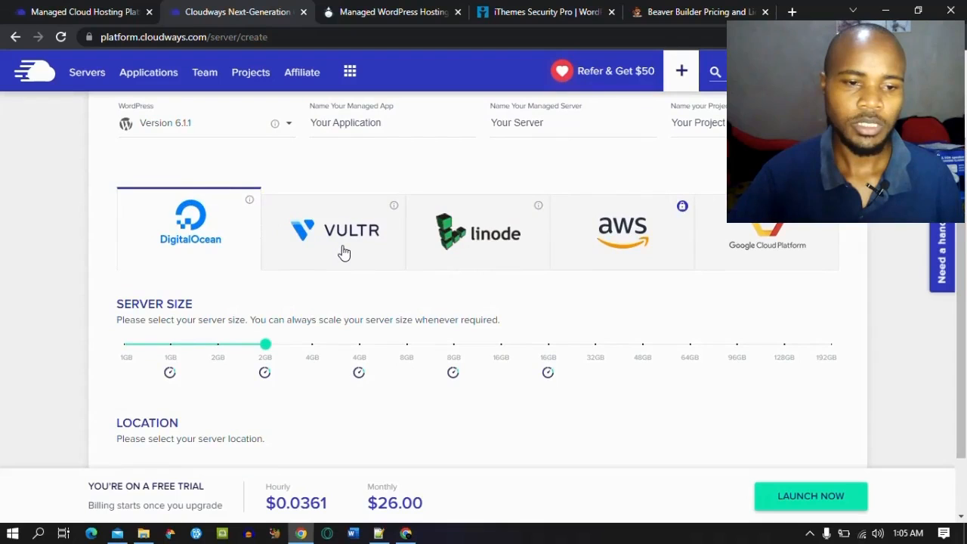
click(333, 230)
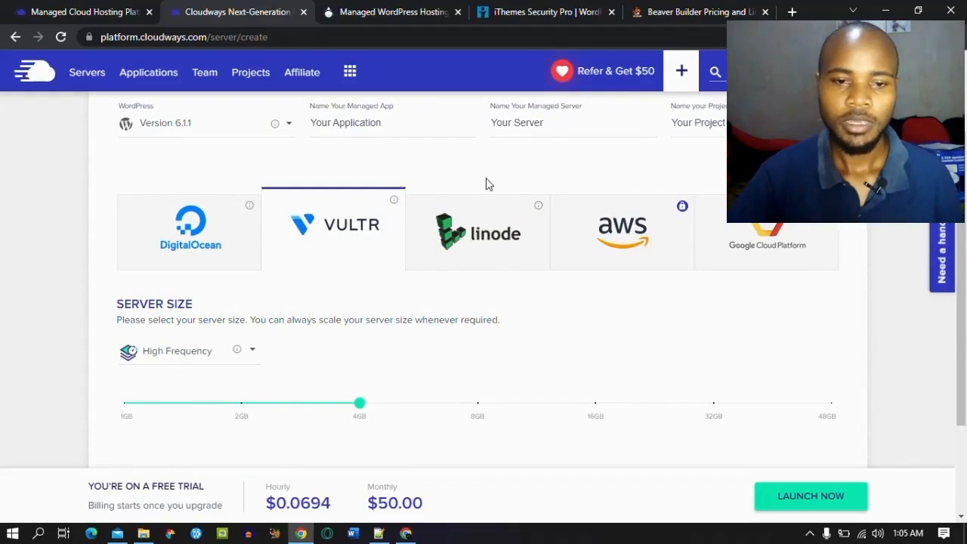
click(478, 226)
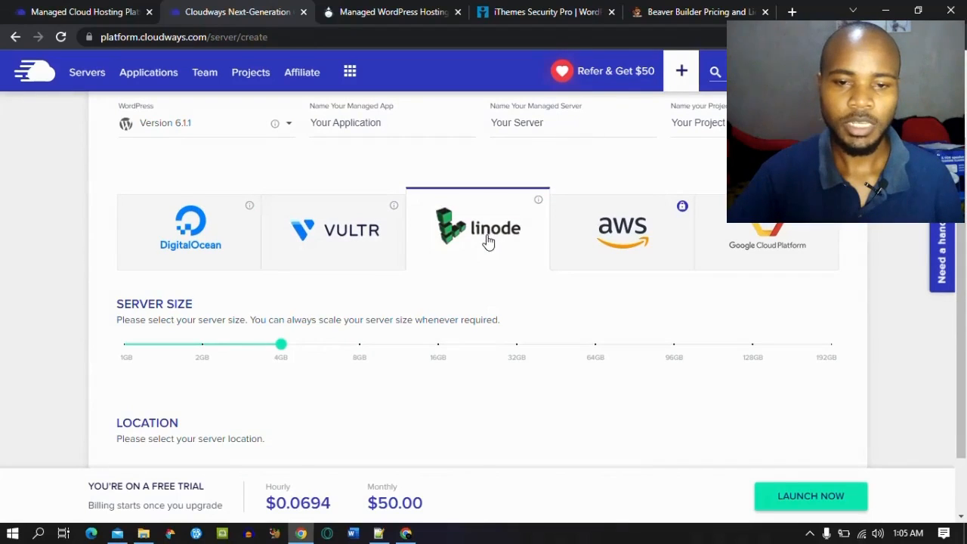
click(622, 227)
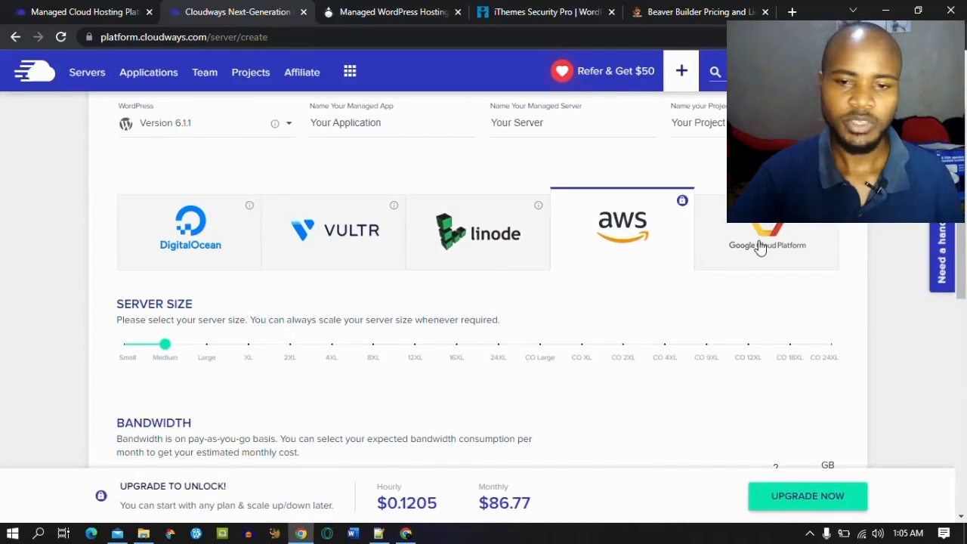
mouse_move(577, 204)
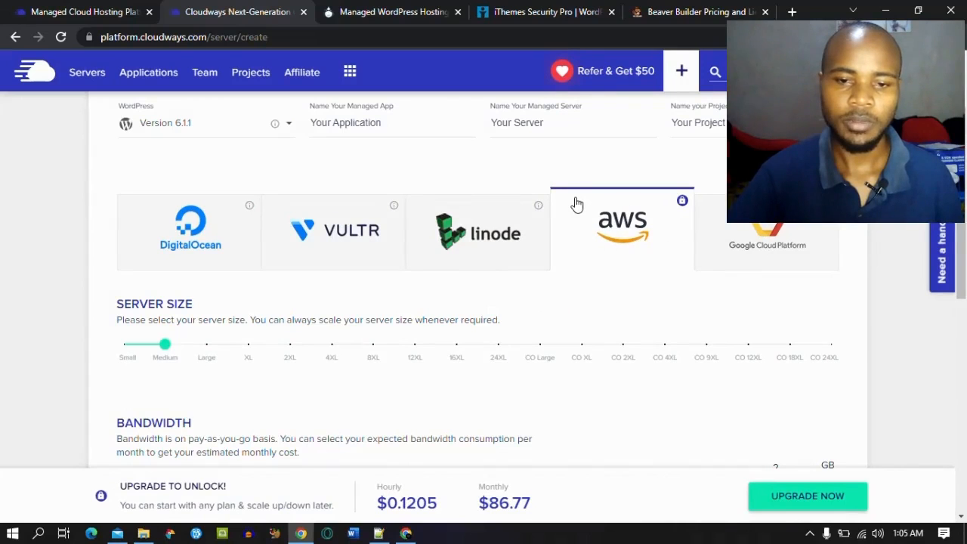
click(332, 230)
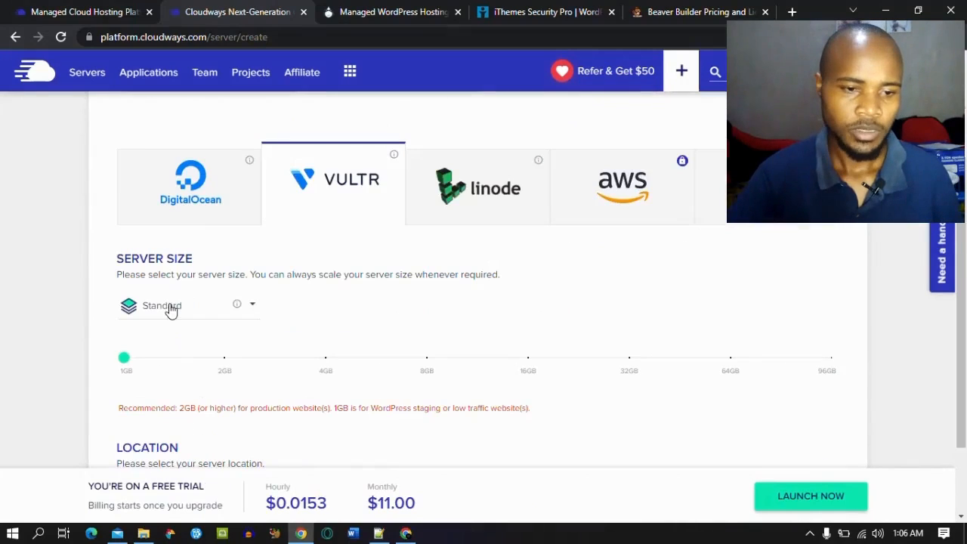
click(190, 187)
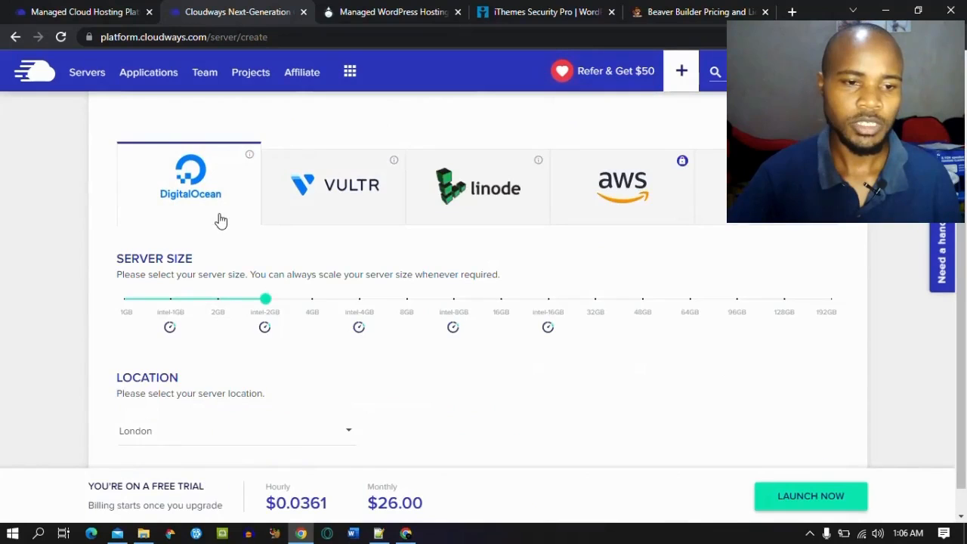
Size the DigitalOcean server at 1GB ($10/month) in London.
drag(264, 299, 126, 299)
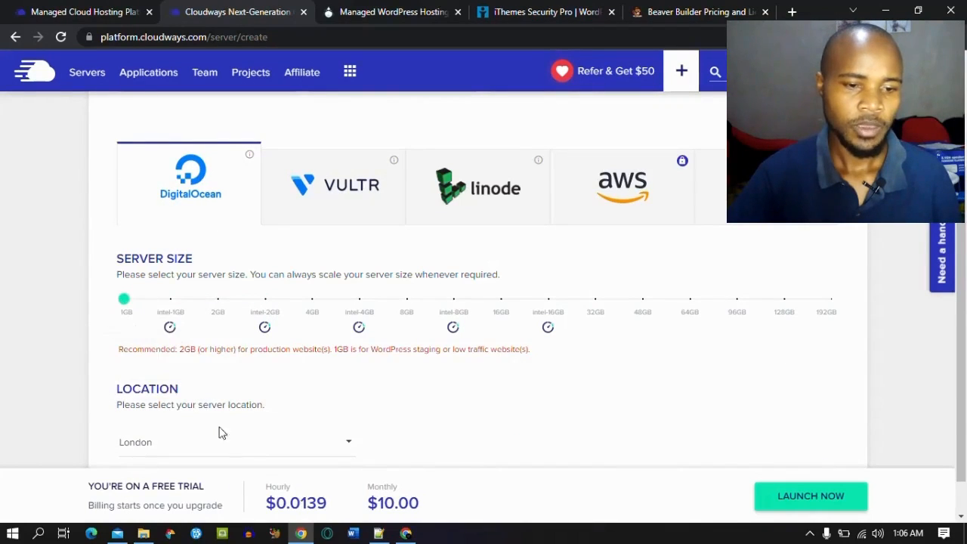
mouse_move(324, 199)
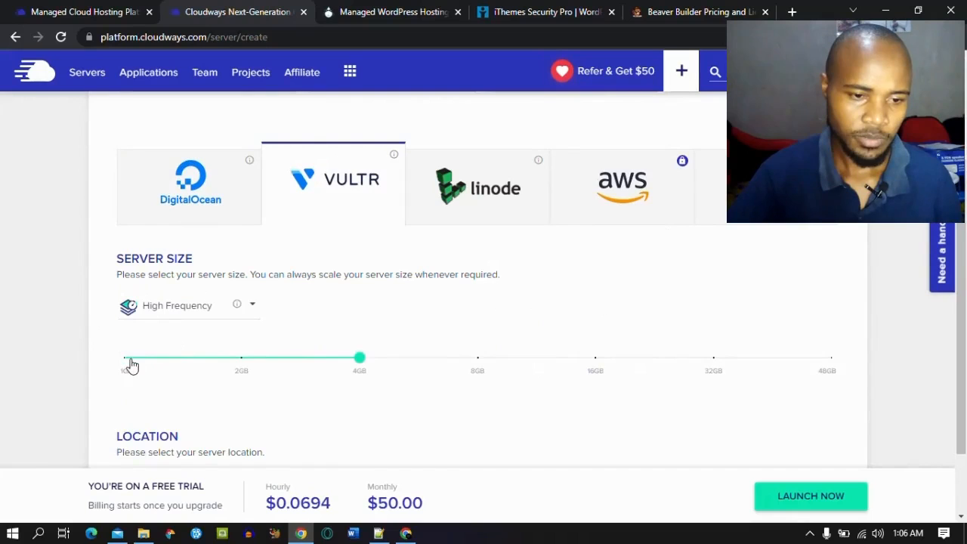
drag(359, 357, 125, 357)
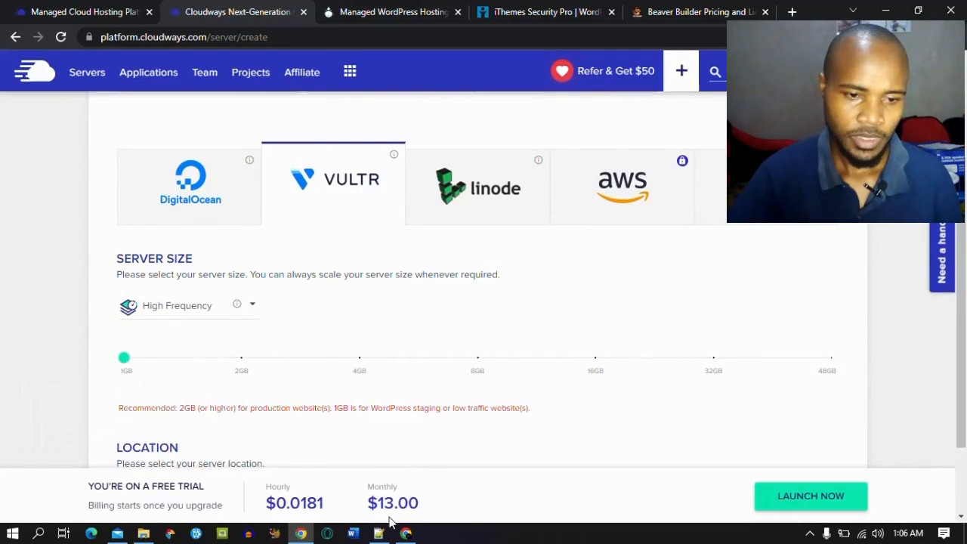
mouse_move(181, 297)
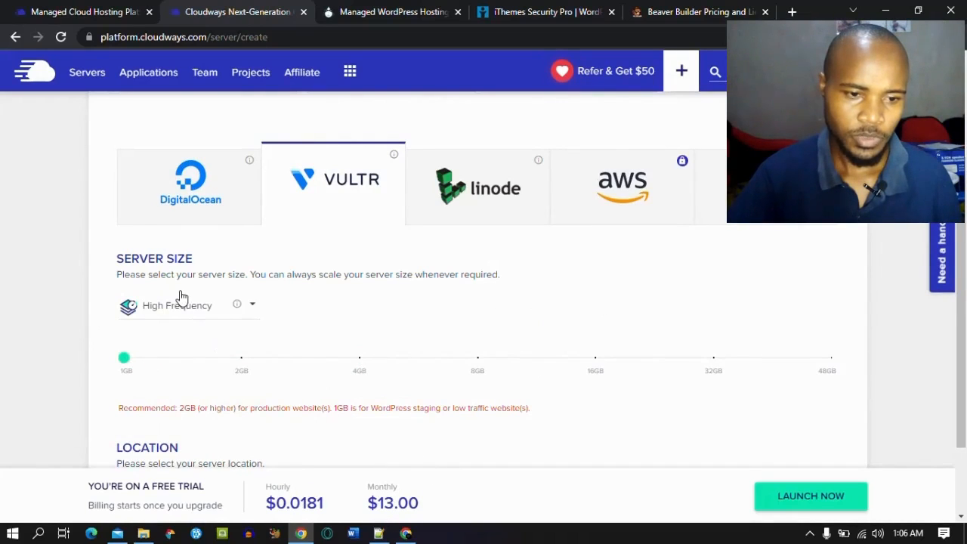
click(187, 305)
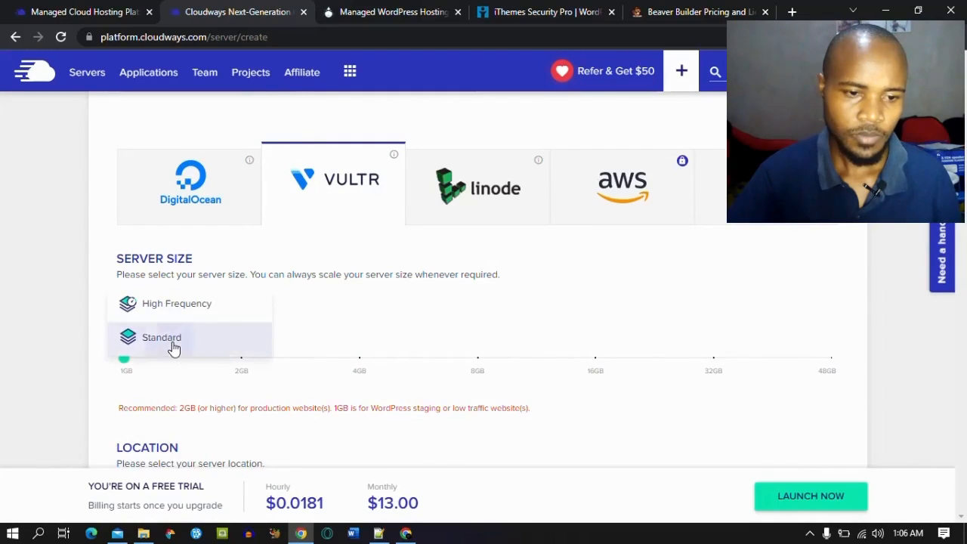
click(162, 337)
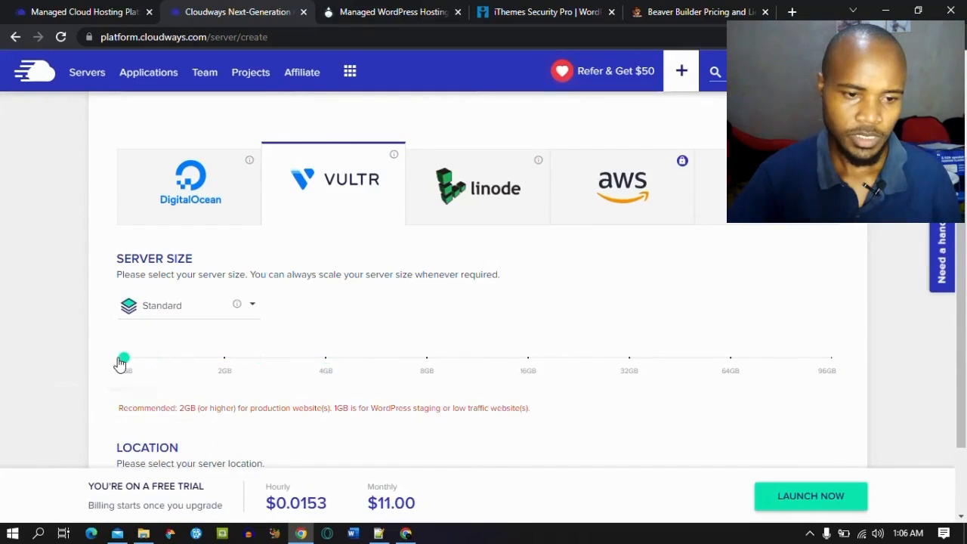
mouse_move(209, 242)
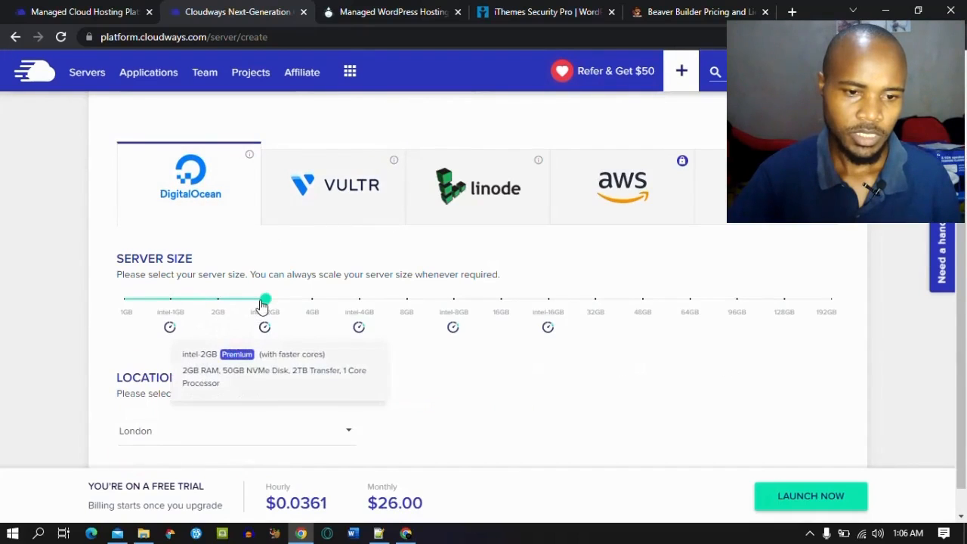
drag(264, 299, 125, 299)
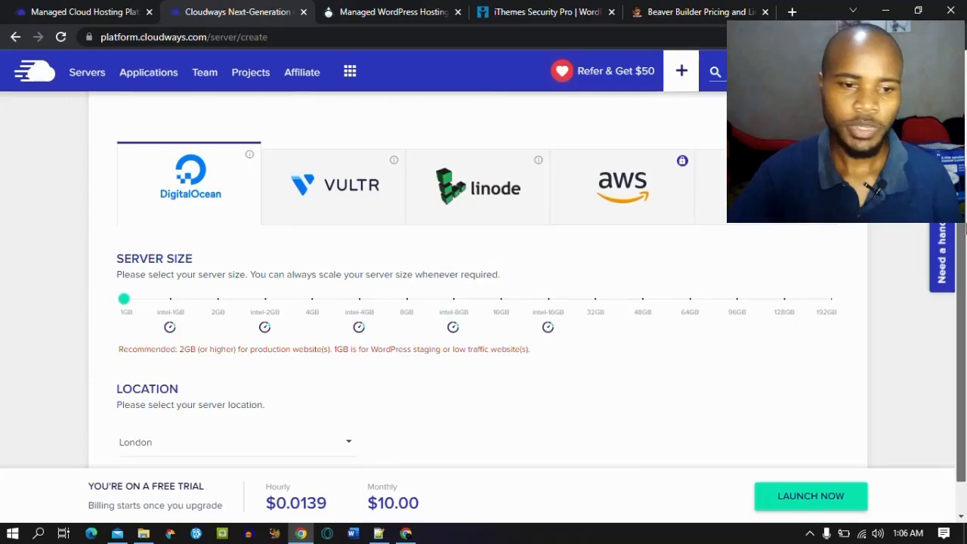
scroll(down, 3)
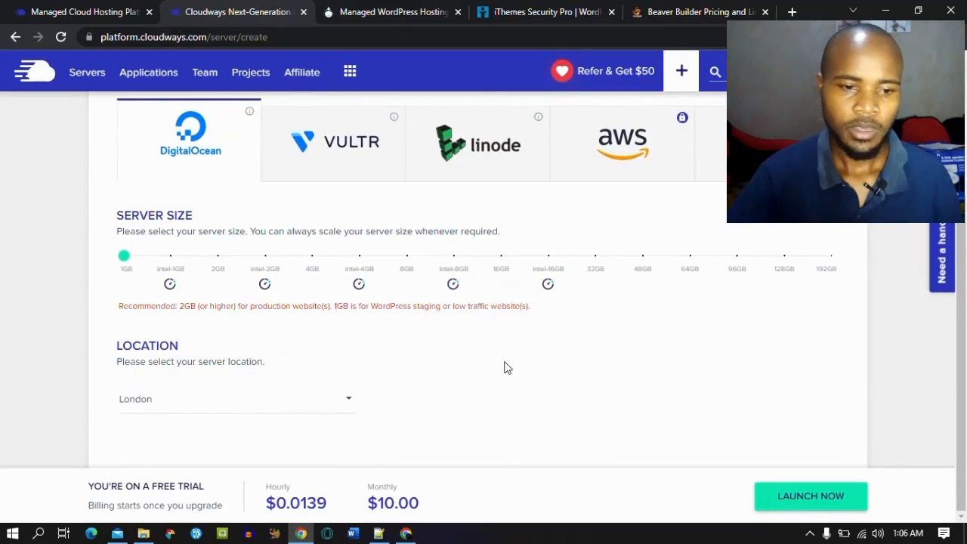
click(235, 398)
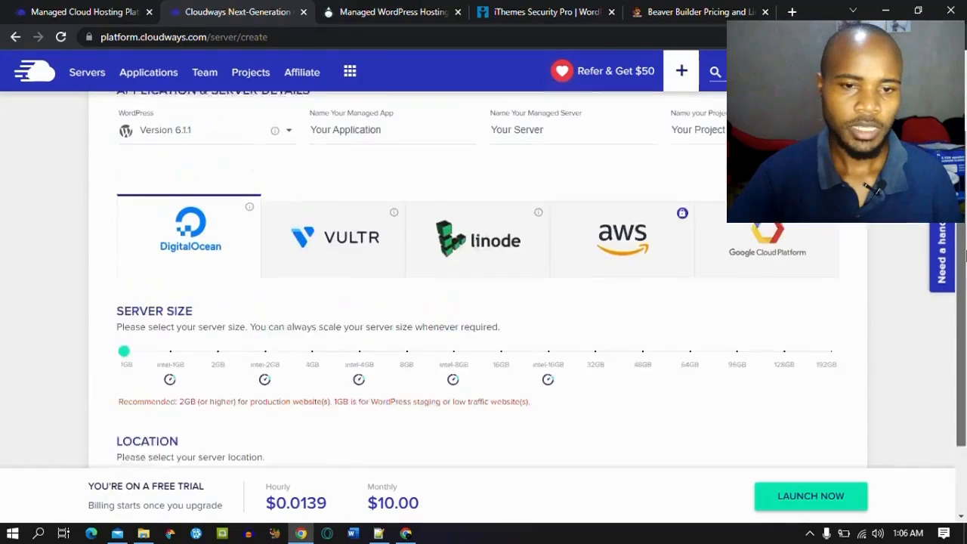
scroll(up, 3)
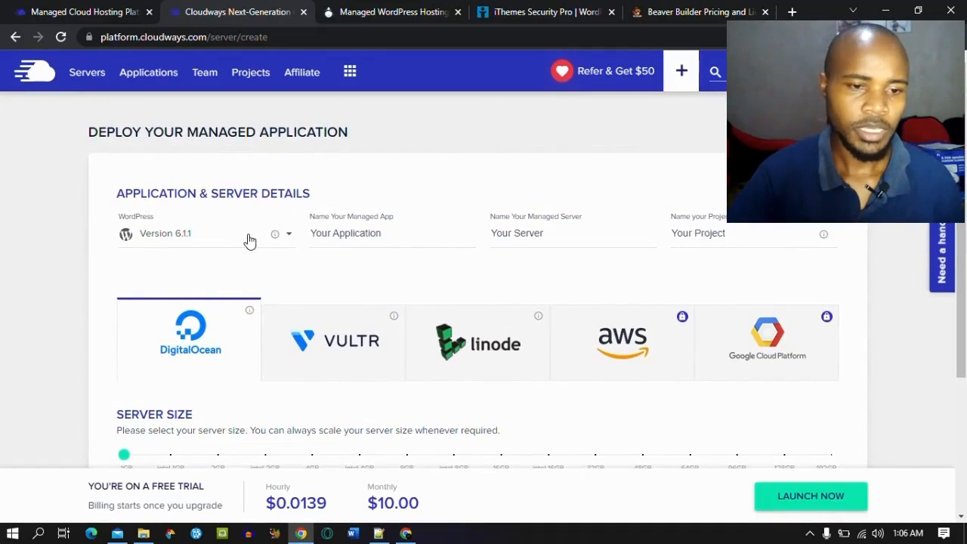
Choose WordPress 6.1.1 and name the app JoshWP and the server 'JoshWP server'.
click(289, 233)
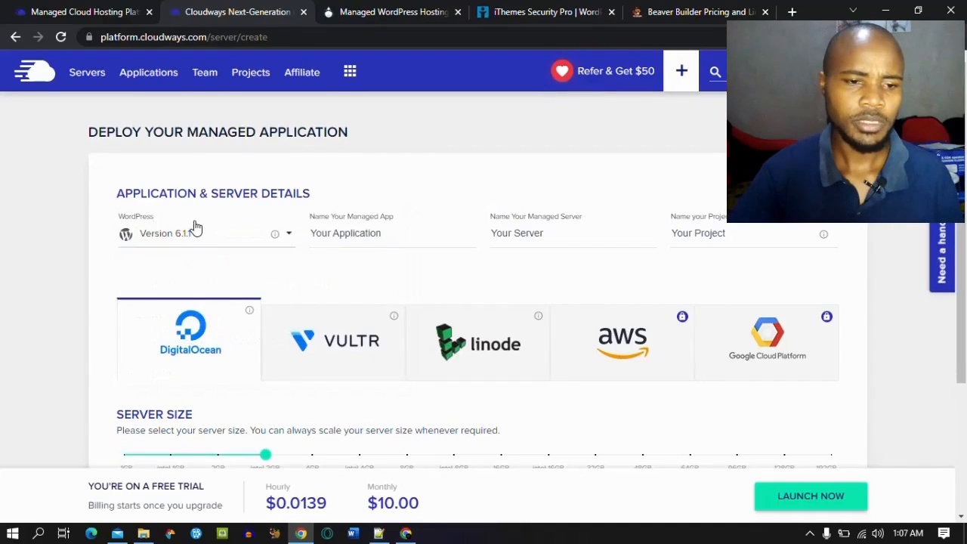
click(204, 233)
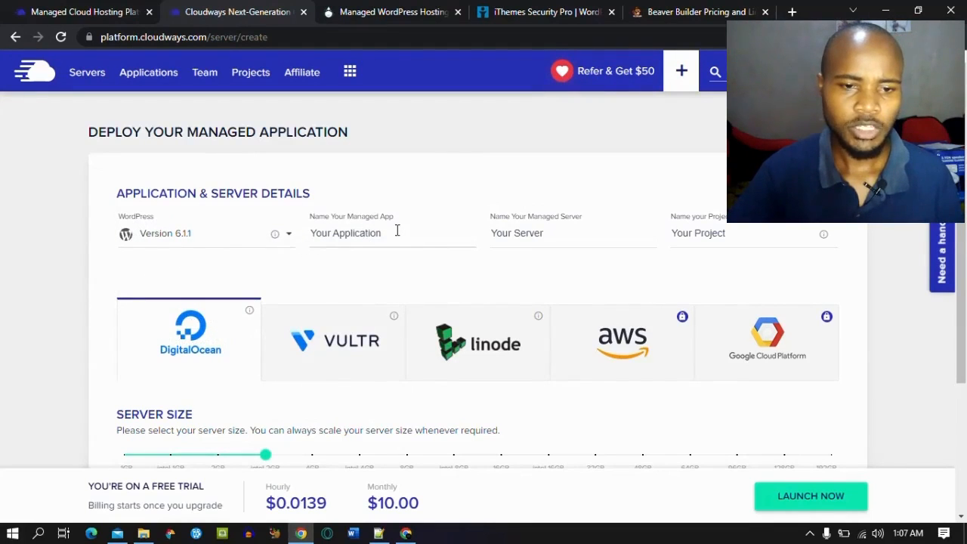
double_click(356, 233)
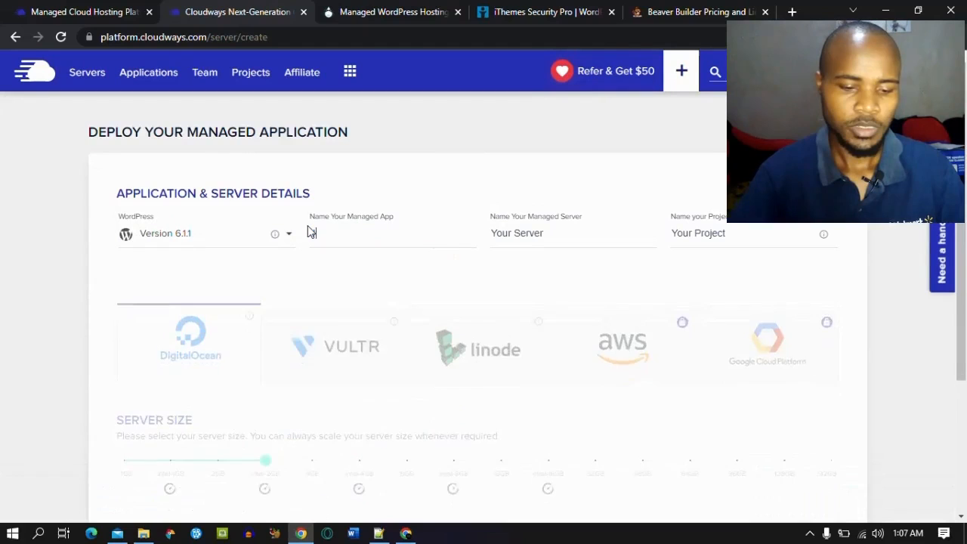
text(oshw)
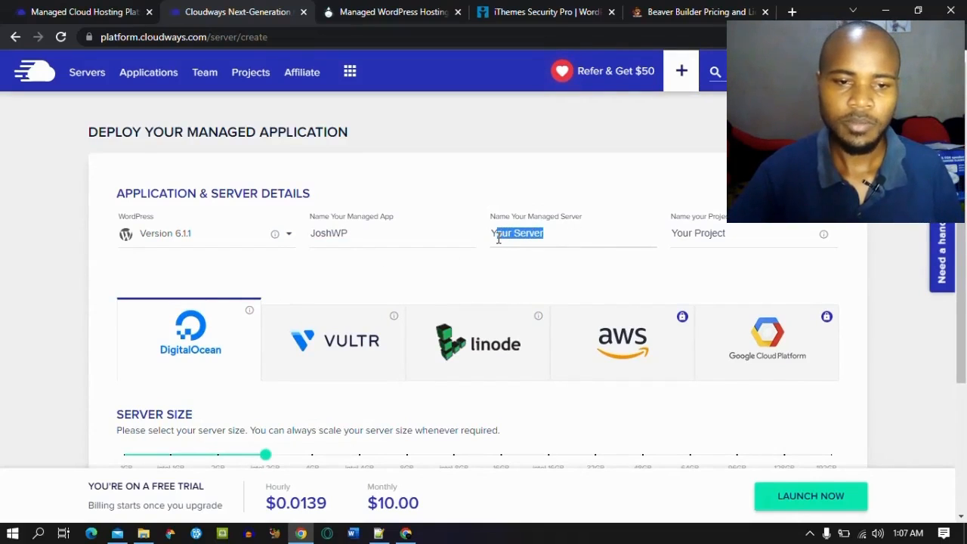
text(Yhos)
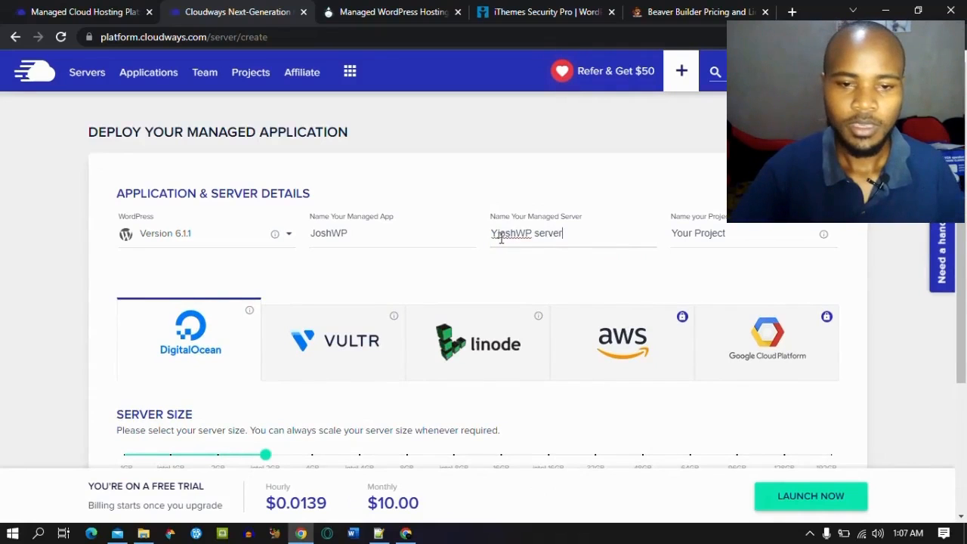
text(JoshWP server)
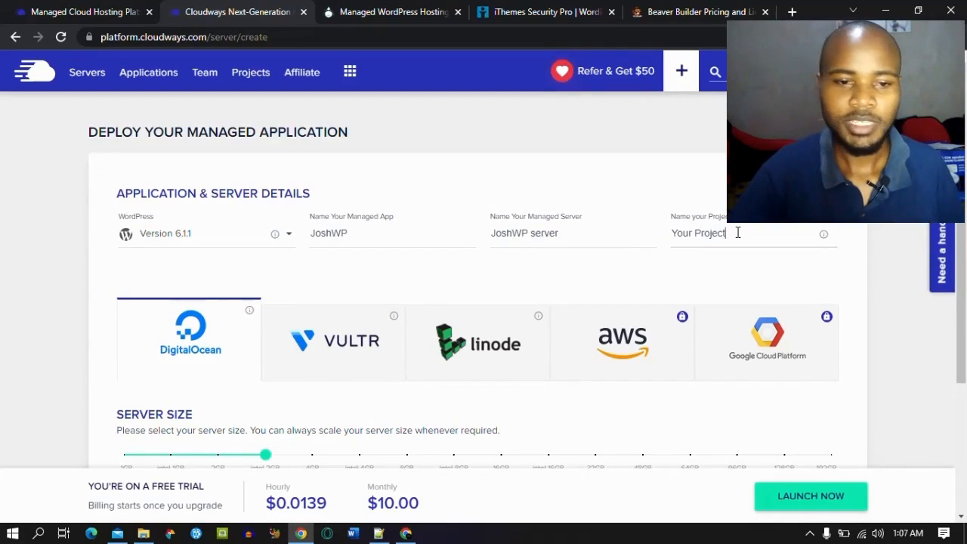
Name the project 'JoshWP project'.
double_click(706, 233)
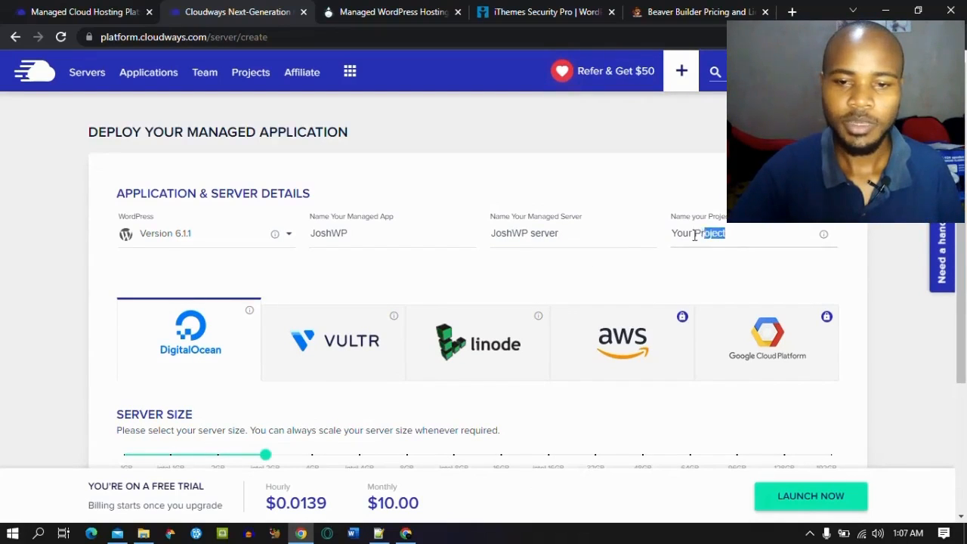
text(JoshWP)
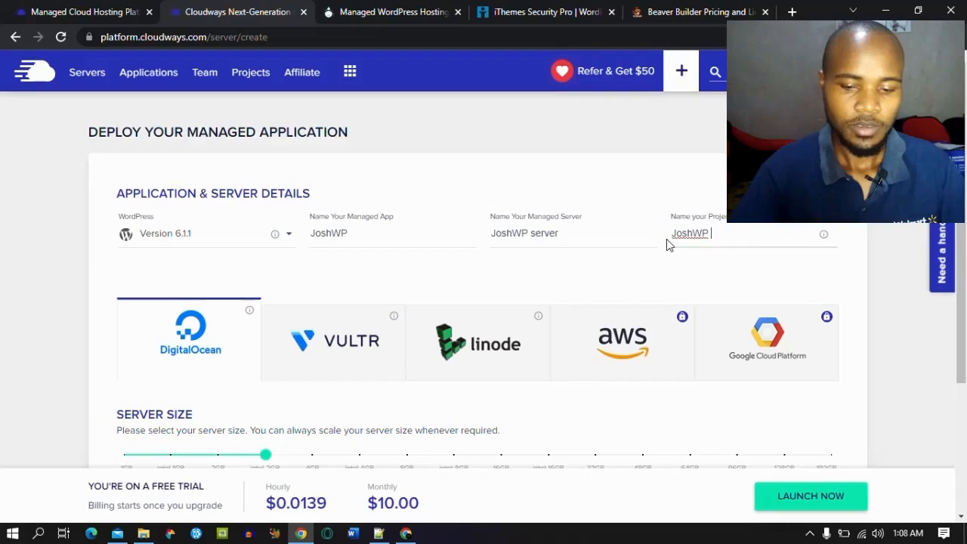
text(project)
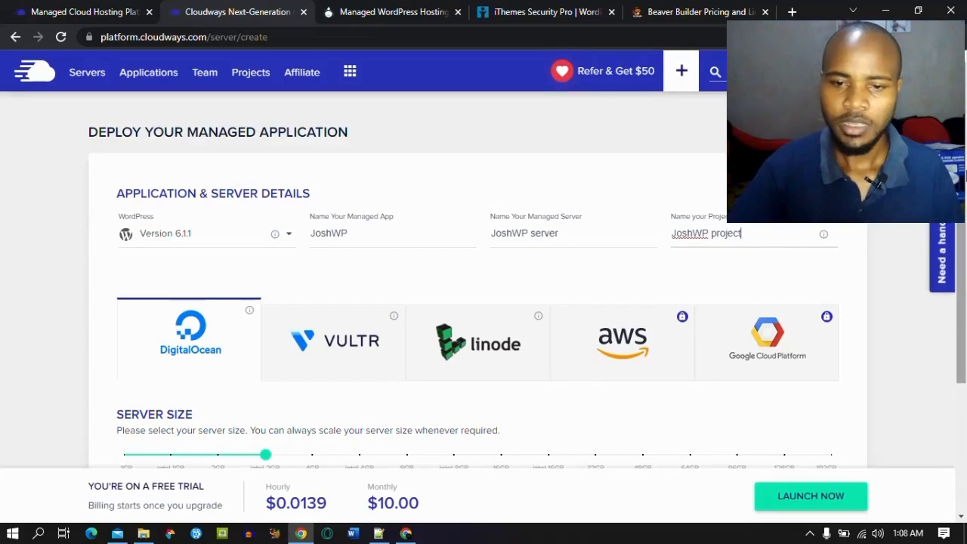
scroll(down, 3)
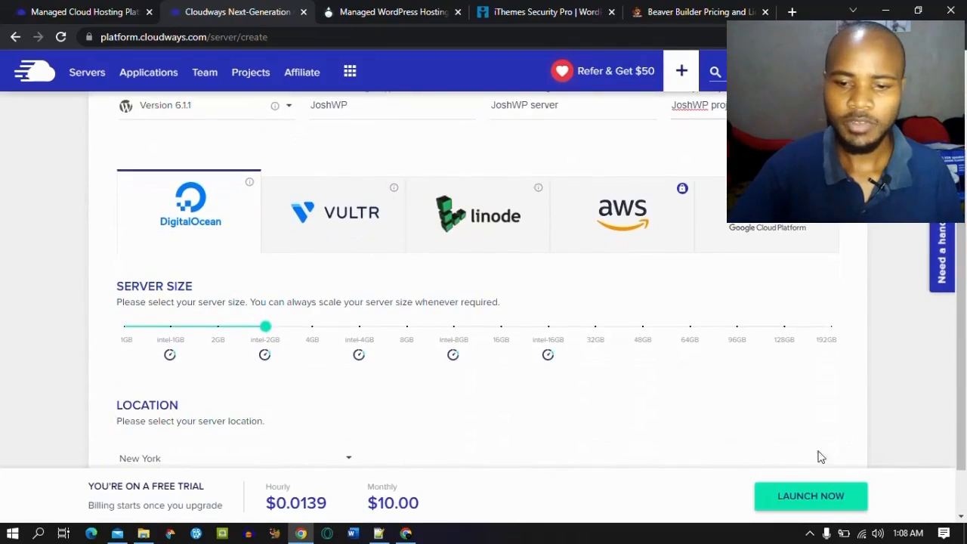
Launch the configured JoshWP server on DigitalOcean.
click(811, 496)
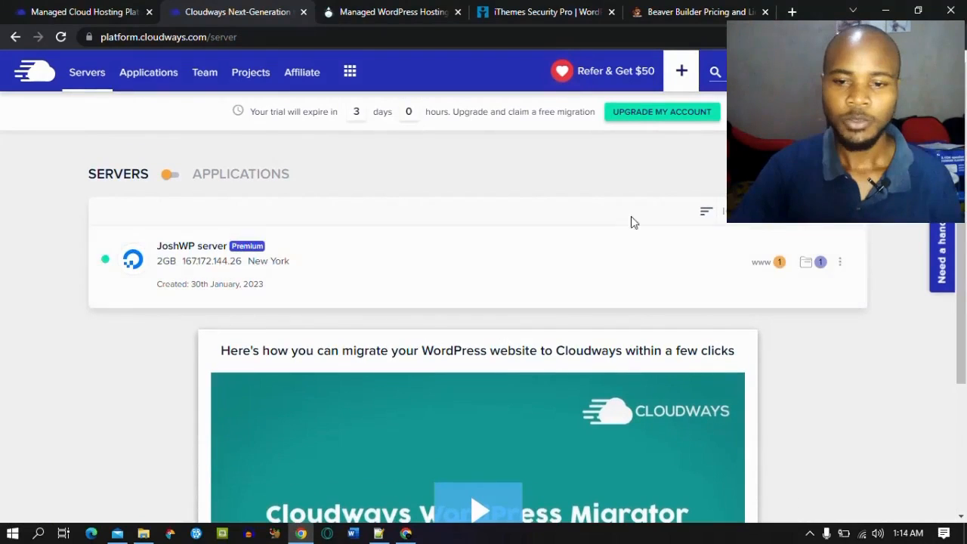
mouse_move(763, 266)
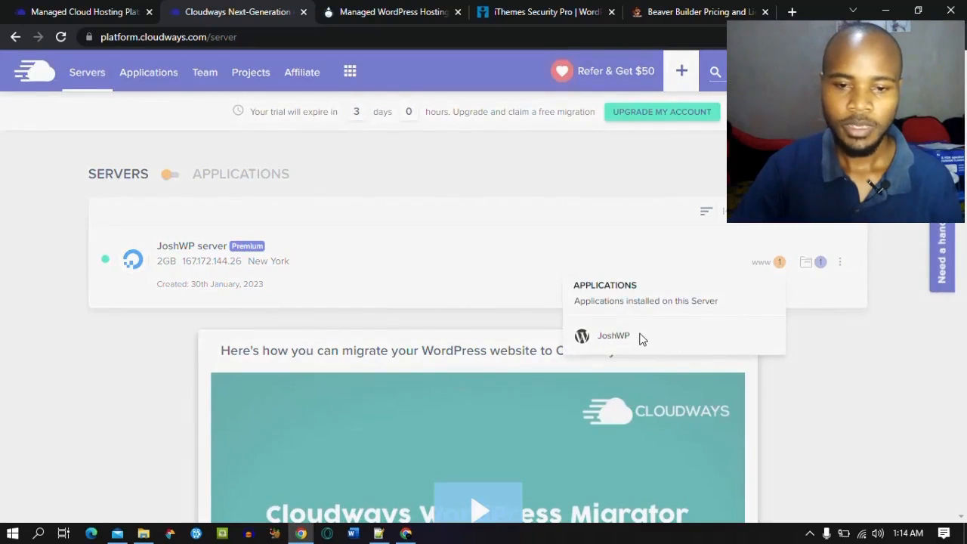
mouse_move(631, 324)
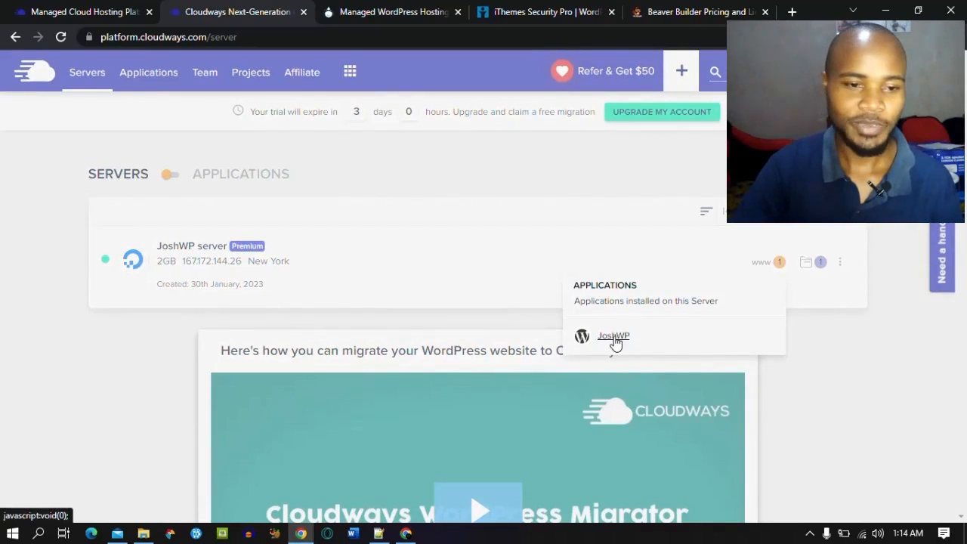
Open JoshWP's Access Details showing public IP 167.172.144.26.
click(613, 336)
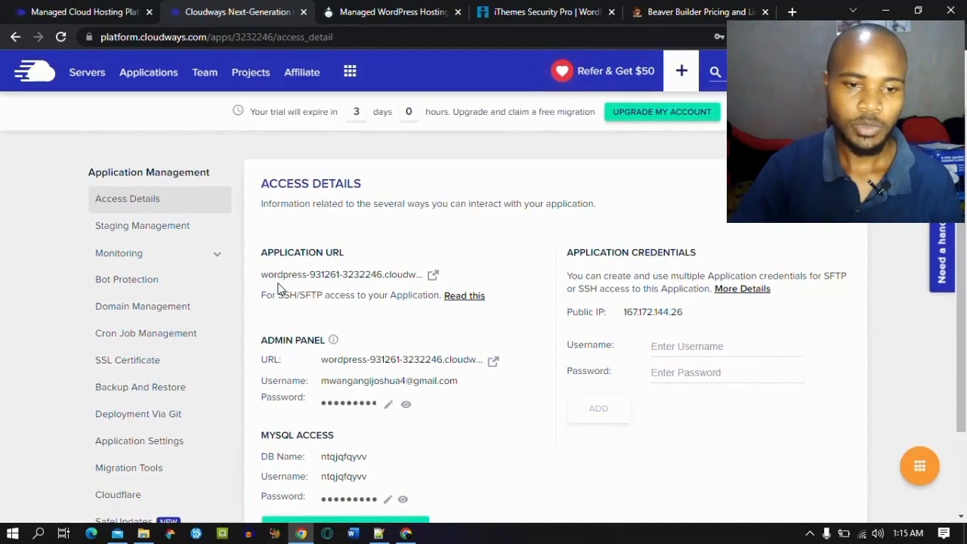
mouse_move(399, 275)
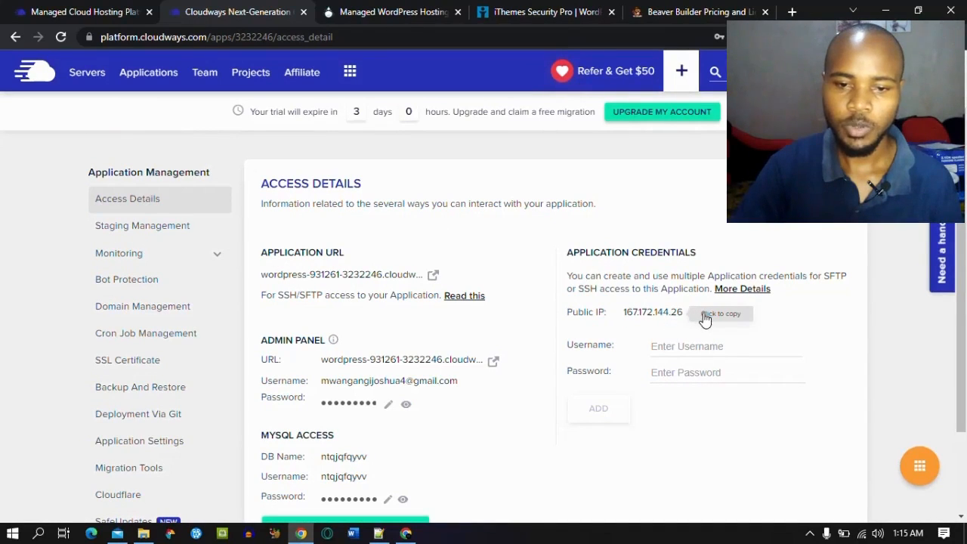
mouse_move(343, 476)
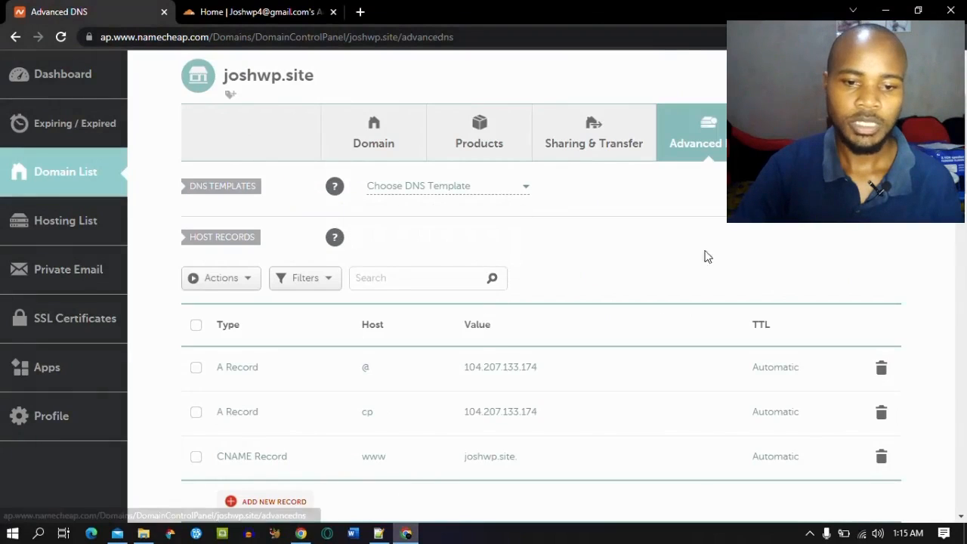
Delete the cp A record from joshwp.site's DNS.
scroll(down, 3)
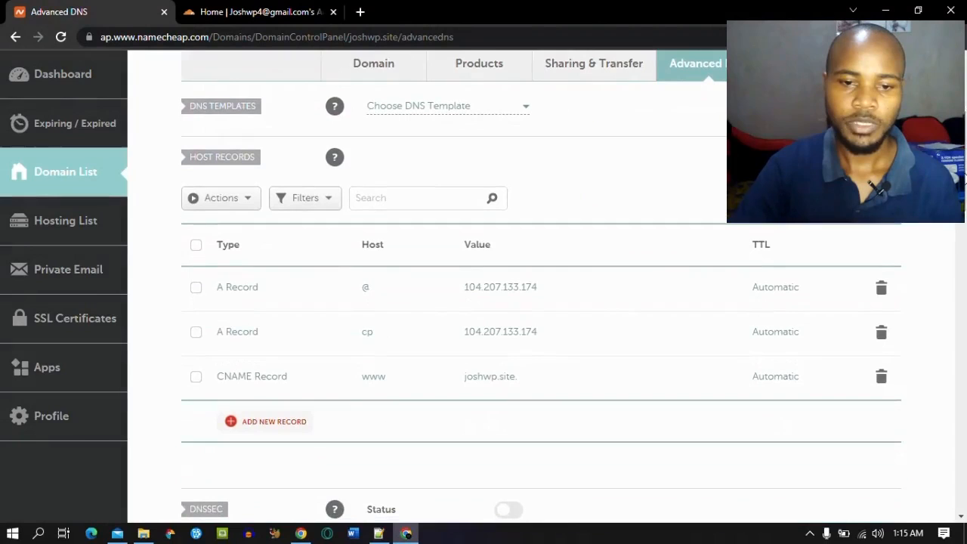
mouse_move(883, 333)
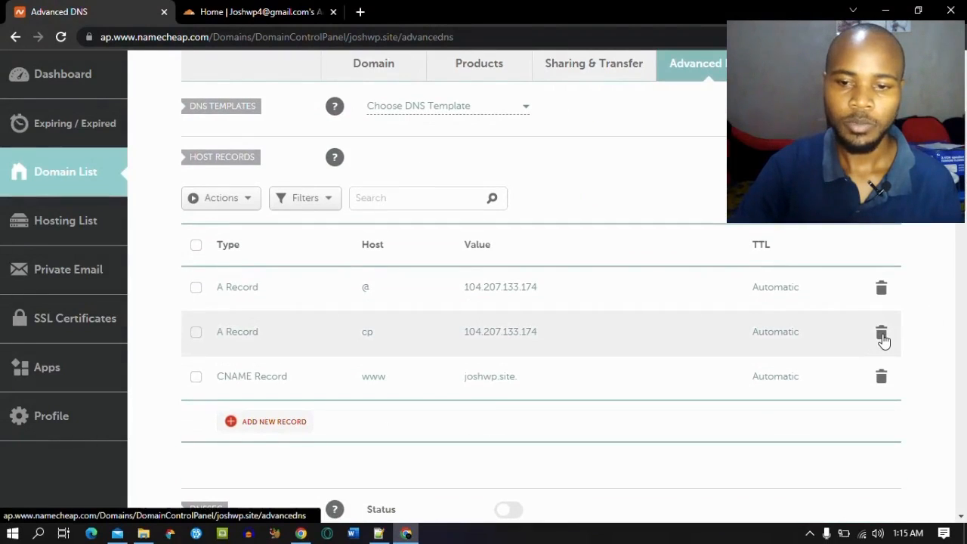
click(882, 333)
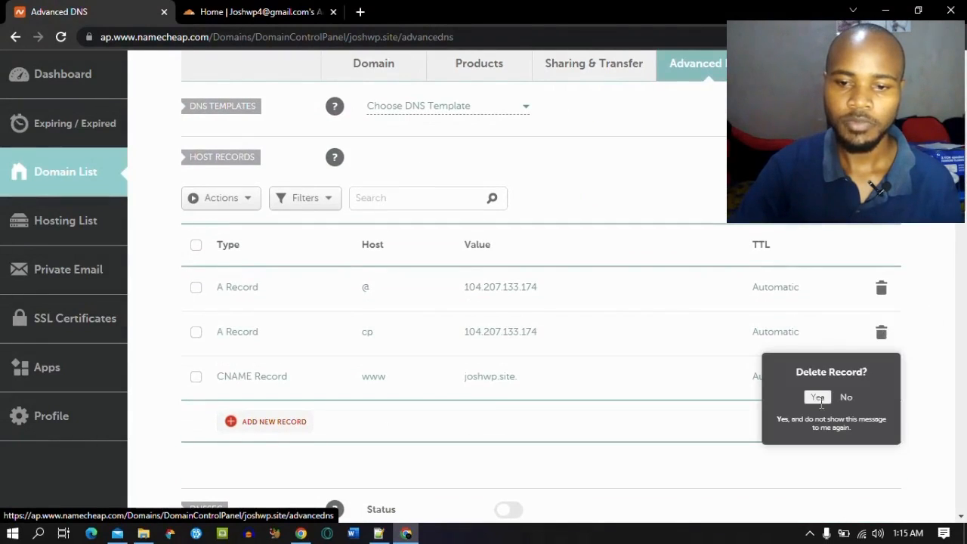
click(817, 397)
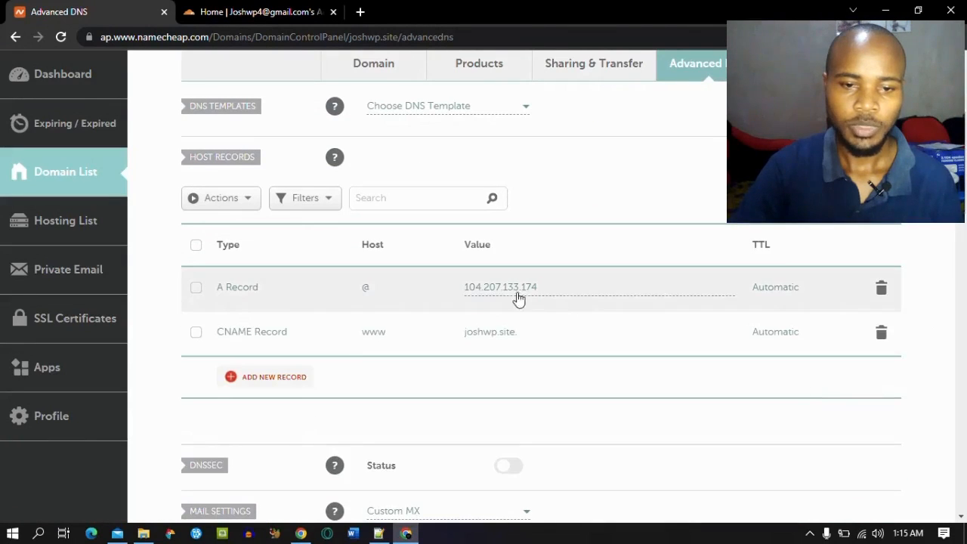
mouse_move(552, 292)
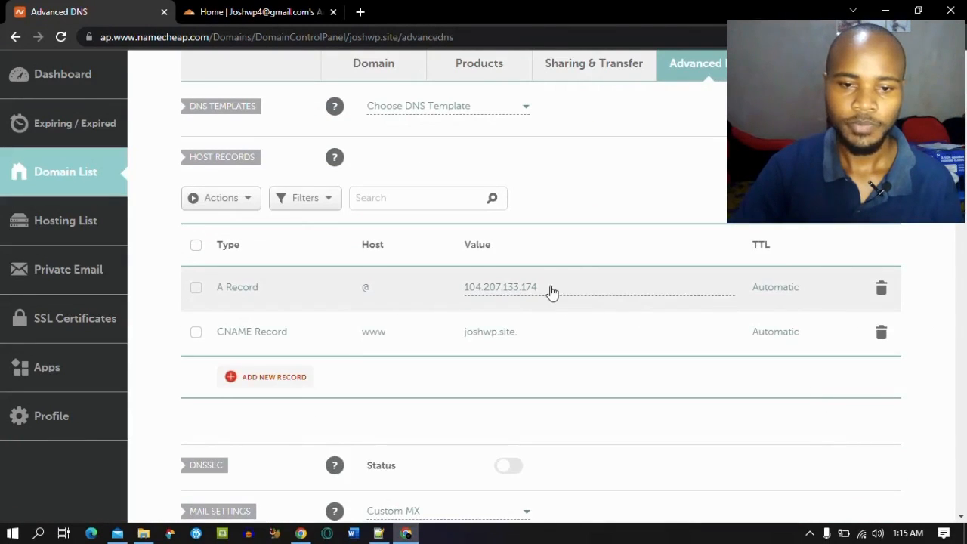
Point the @ A record to 167.172.144.26.
click(500, 286)
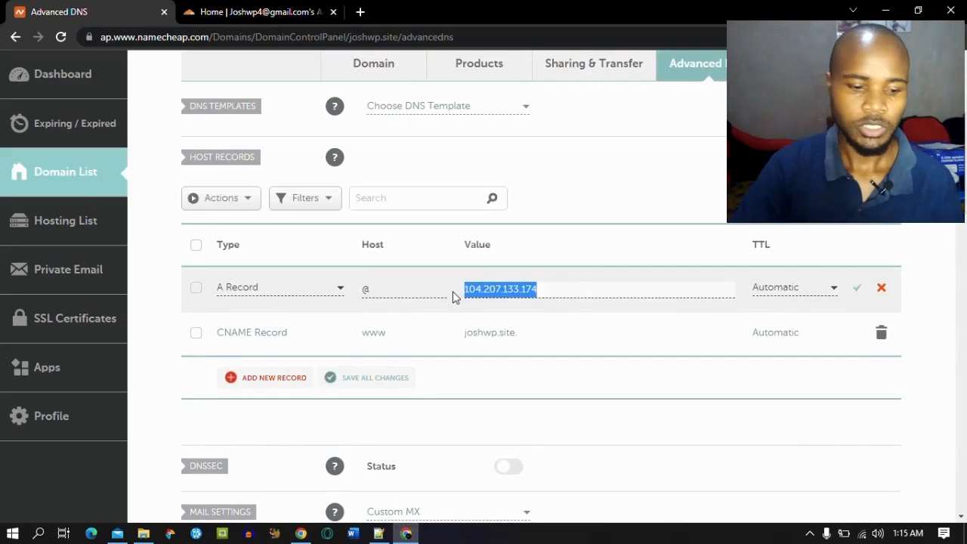
text(418785)
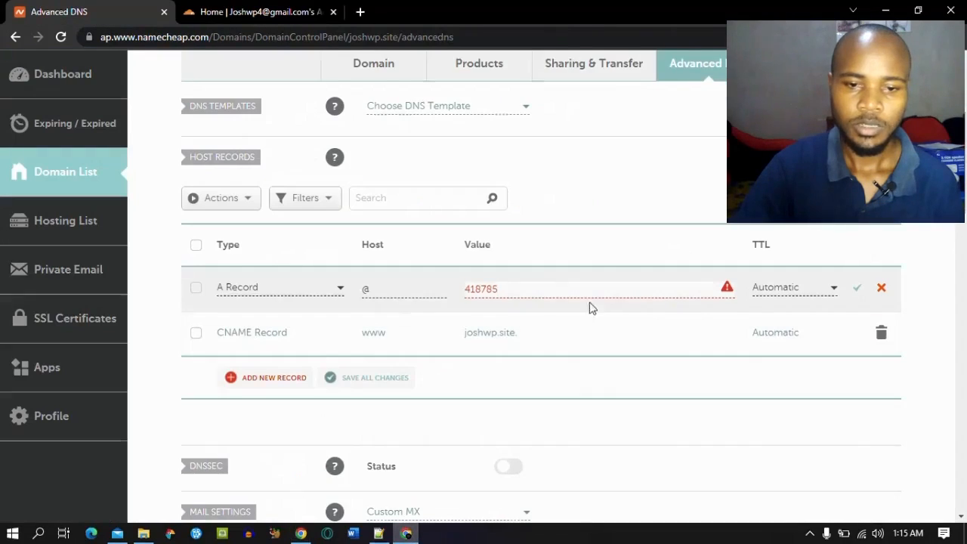
text(167.172.144.26)
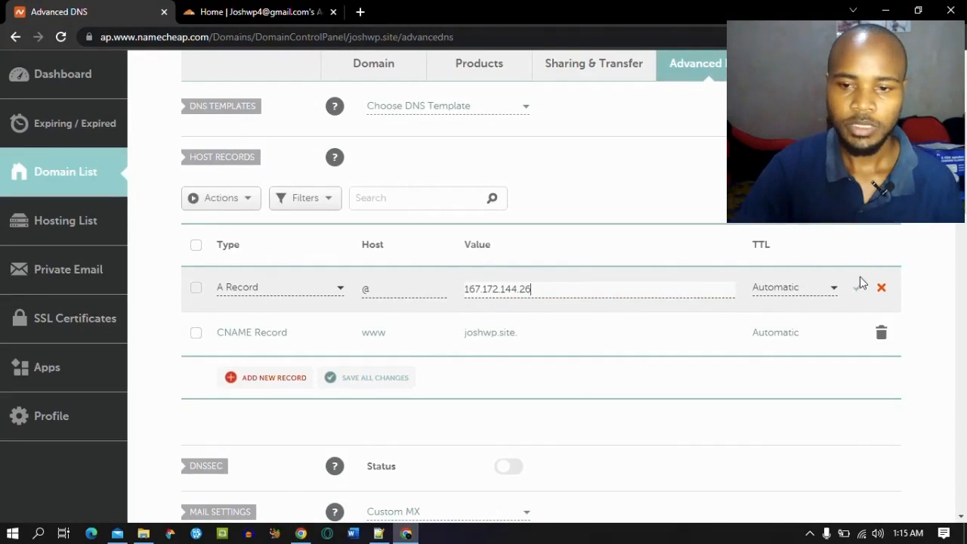
click(861, 288)
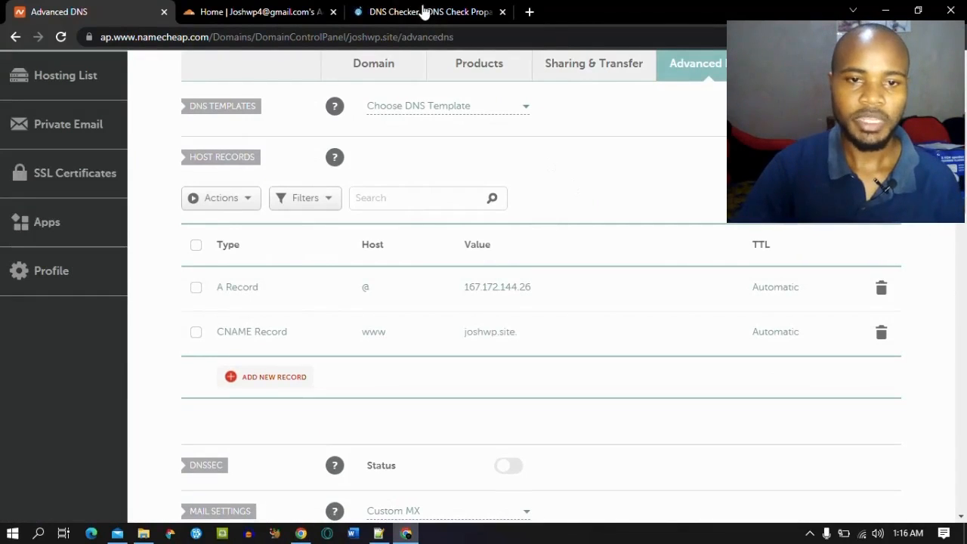
Check joshwp.site's A record propagation to 167.172.144.26 in DNSChecker.
click(429, 11)
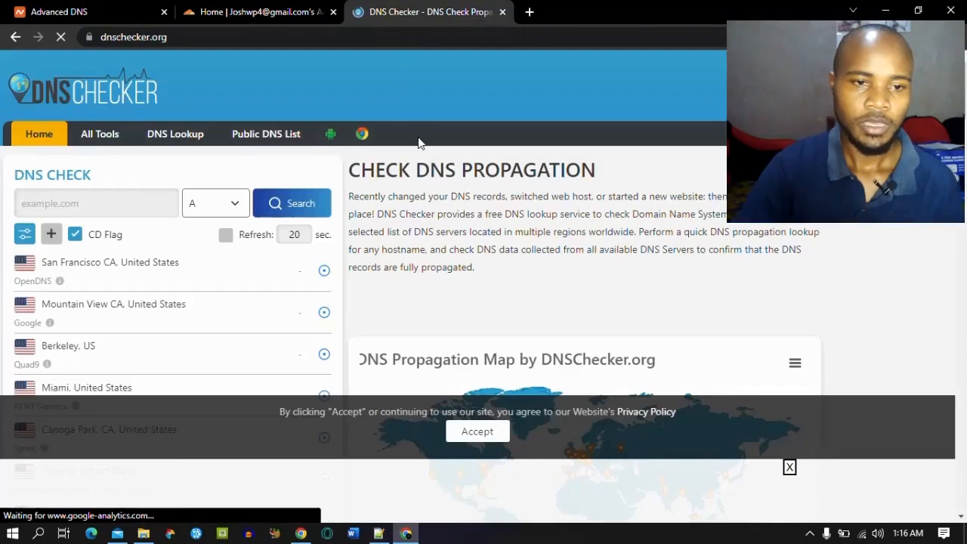
text(joshwp.site)
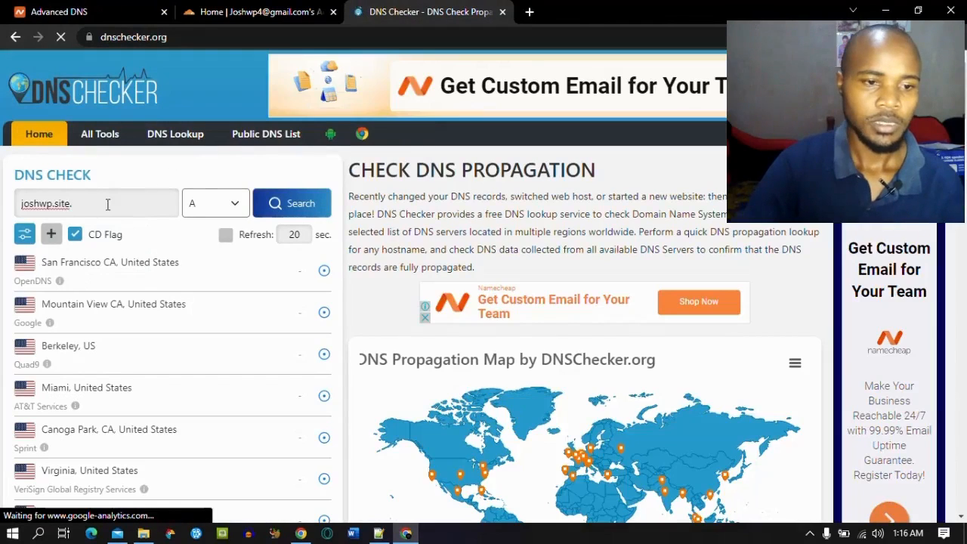
click(293, 202)
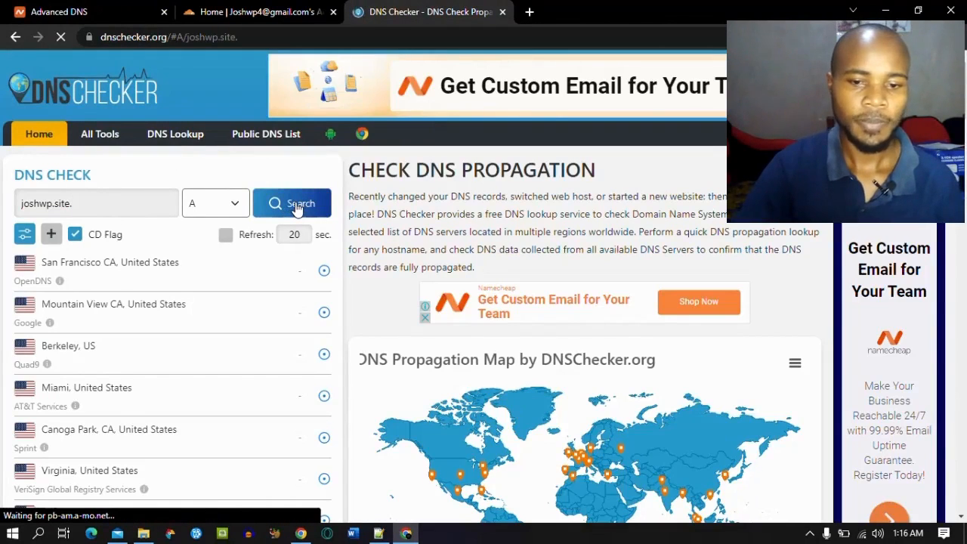
click(292, 202)
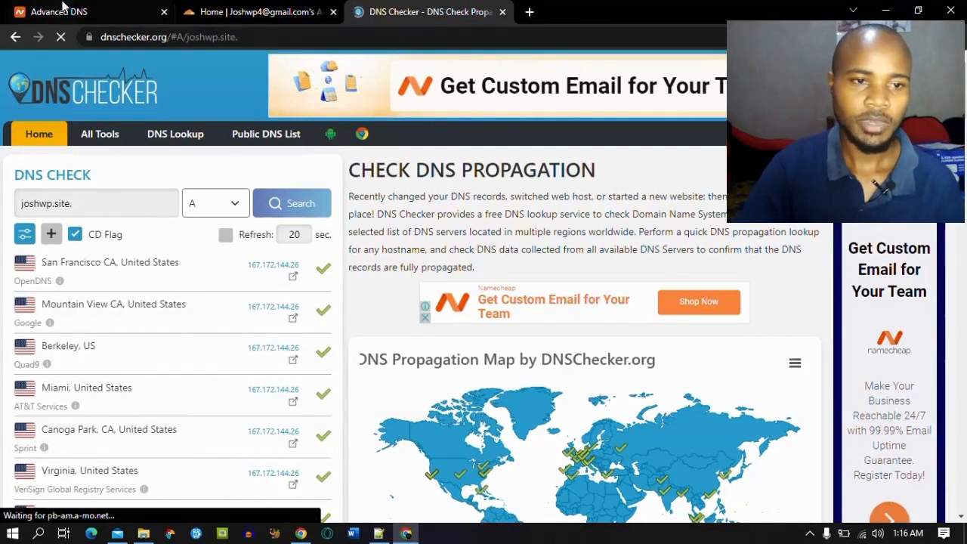
click(83, 12)
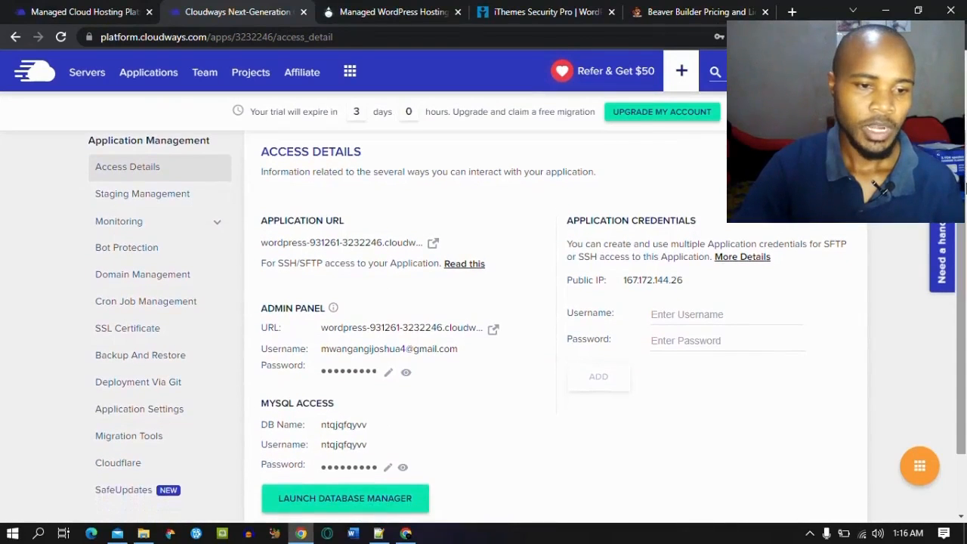
mouse_move(135, 328)
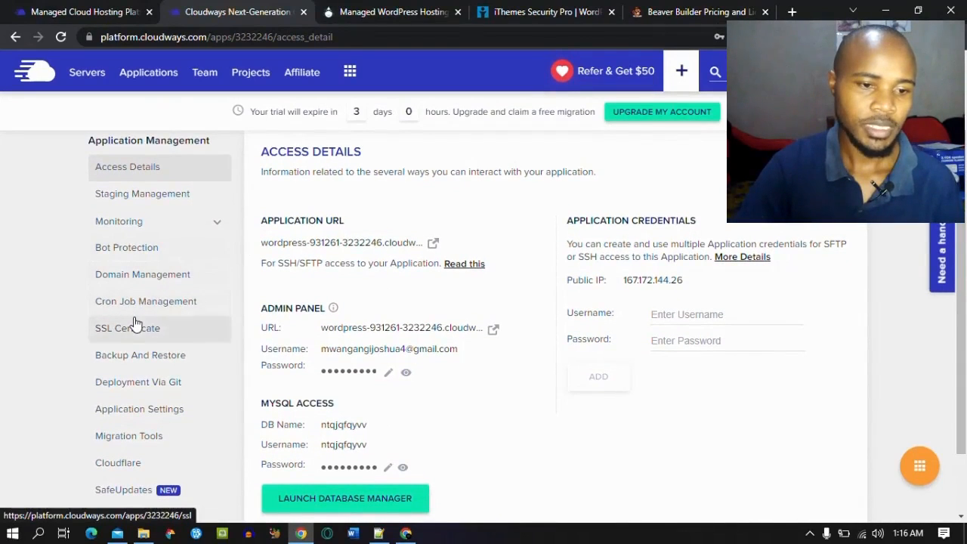
mouse_move(147, 281)
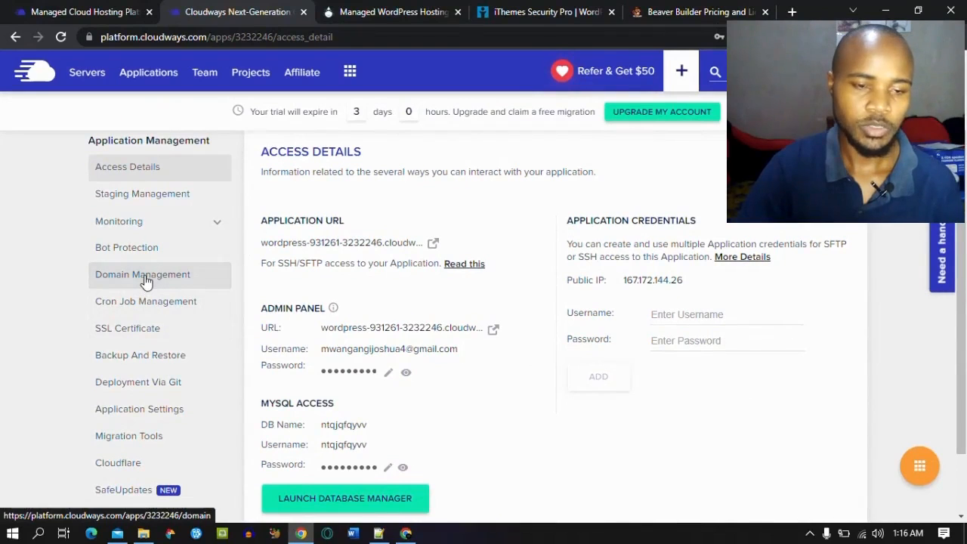
Add joshwp.site to the JoshWP application in Domain Management.
click(142, 274)
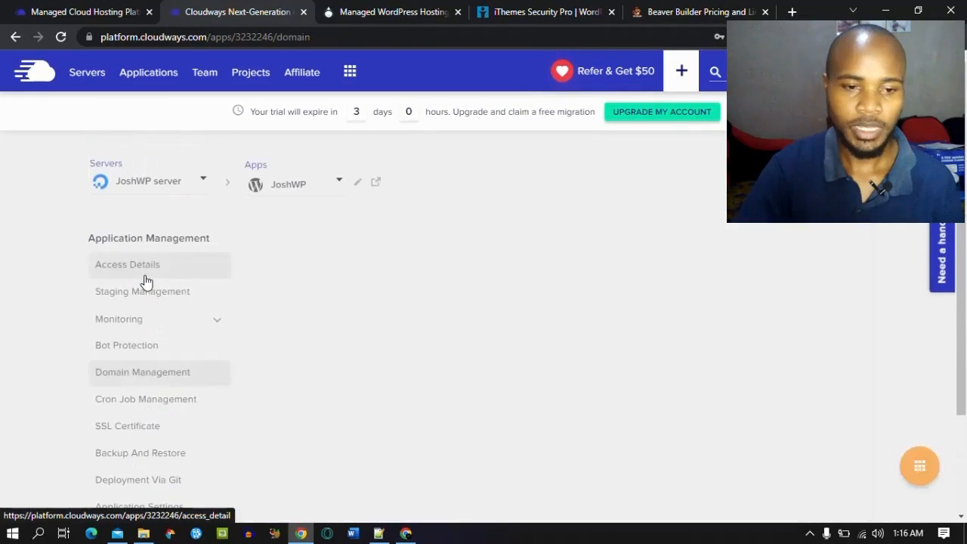
click(142, 372)
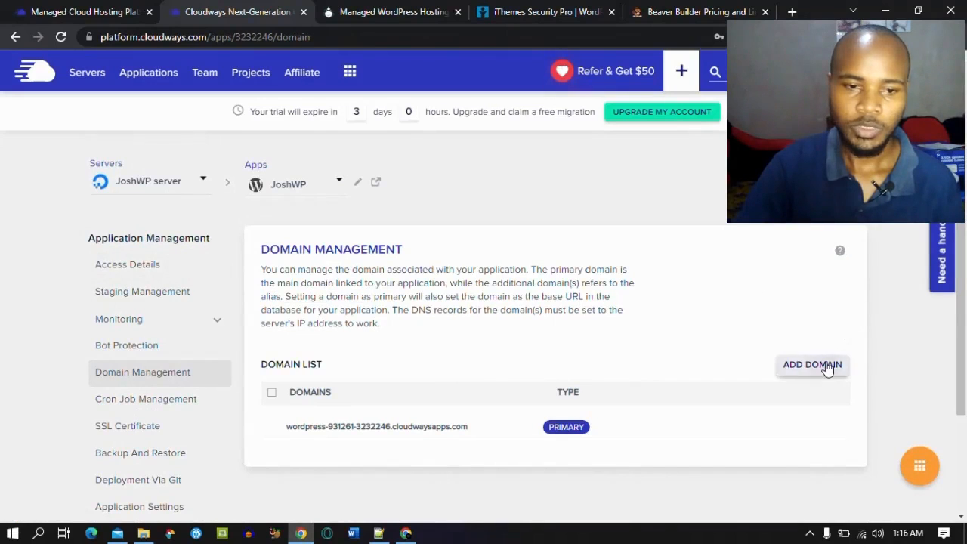
click(812, 365)
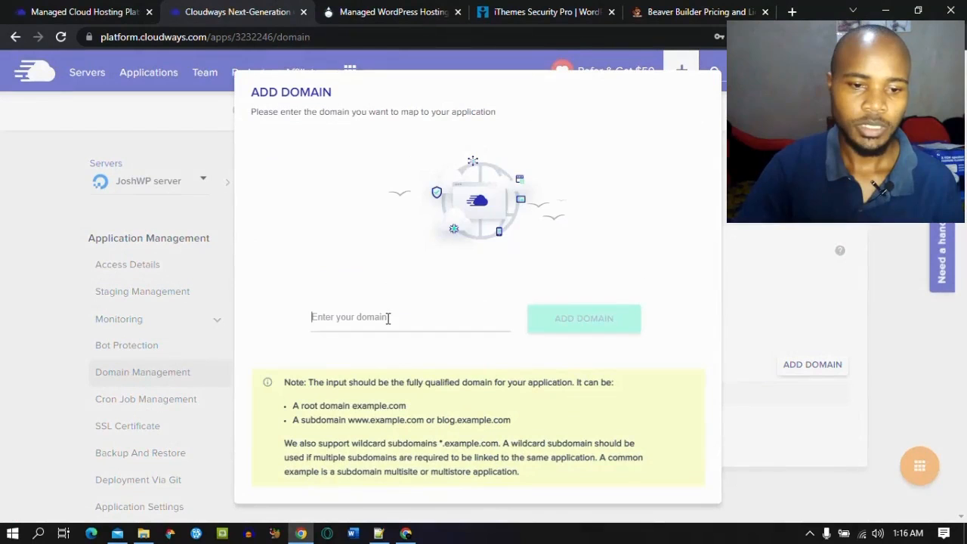
text(joshwp.site)
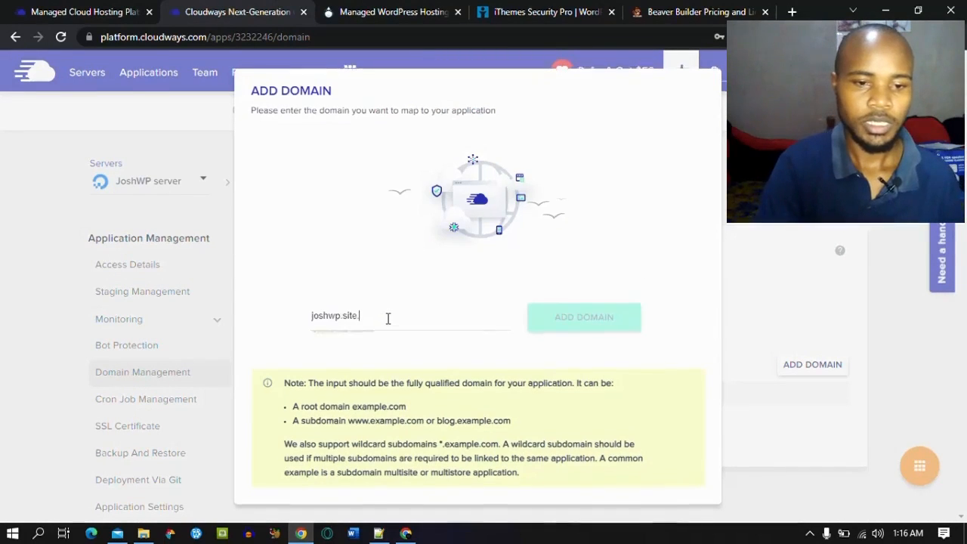
click(583, 317)
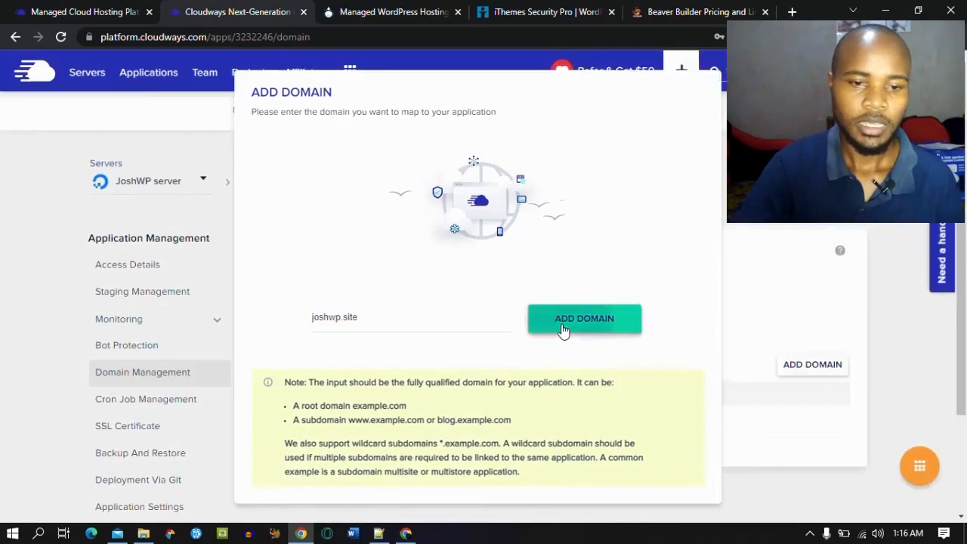
click(584, 318)
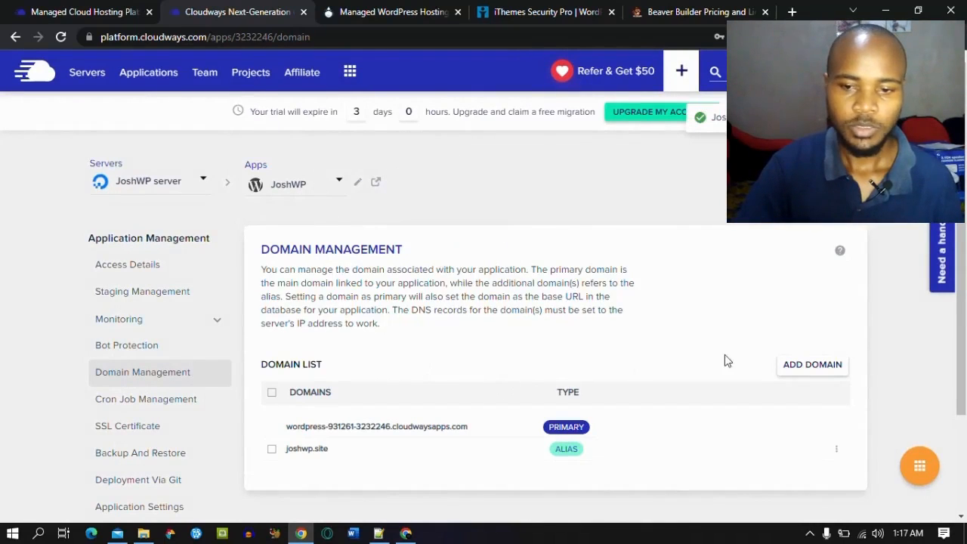
scroll(down, 3)
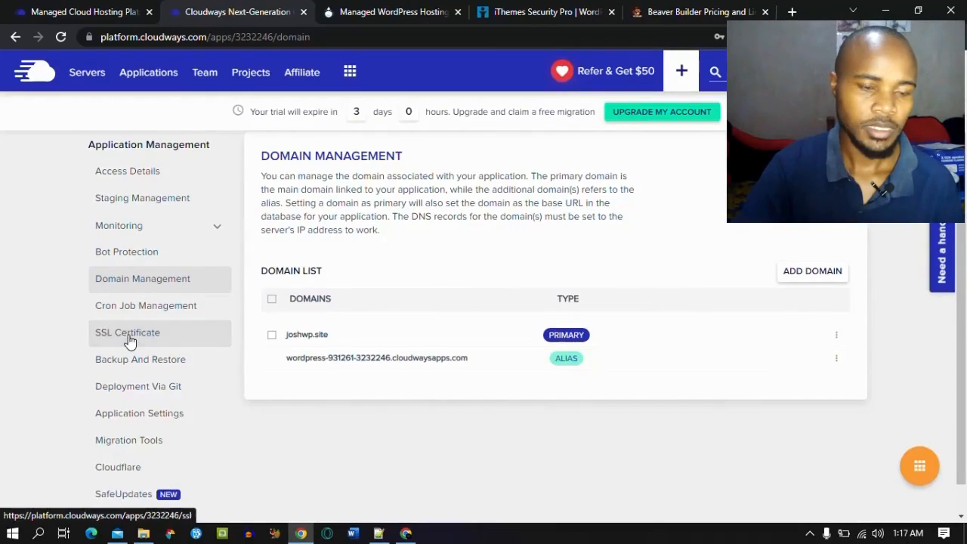
Install a free Let's Encrypt certificate for joshwp.site.
click(127, 333)
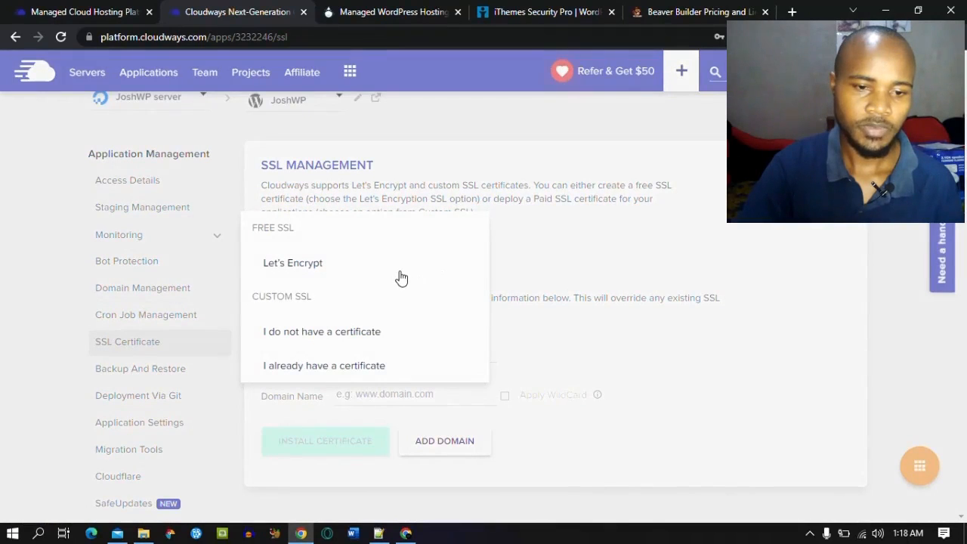
click(293, 262)
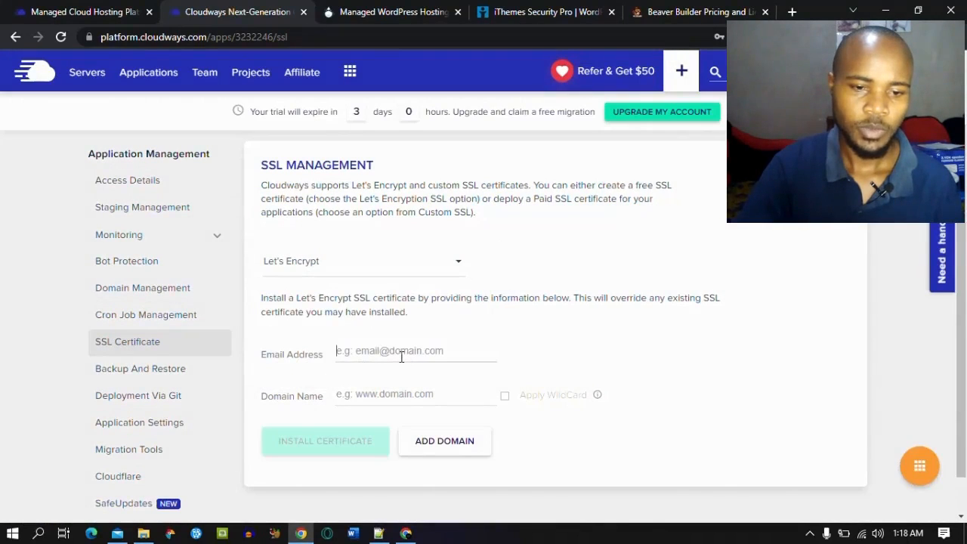
text(joshwp.site)
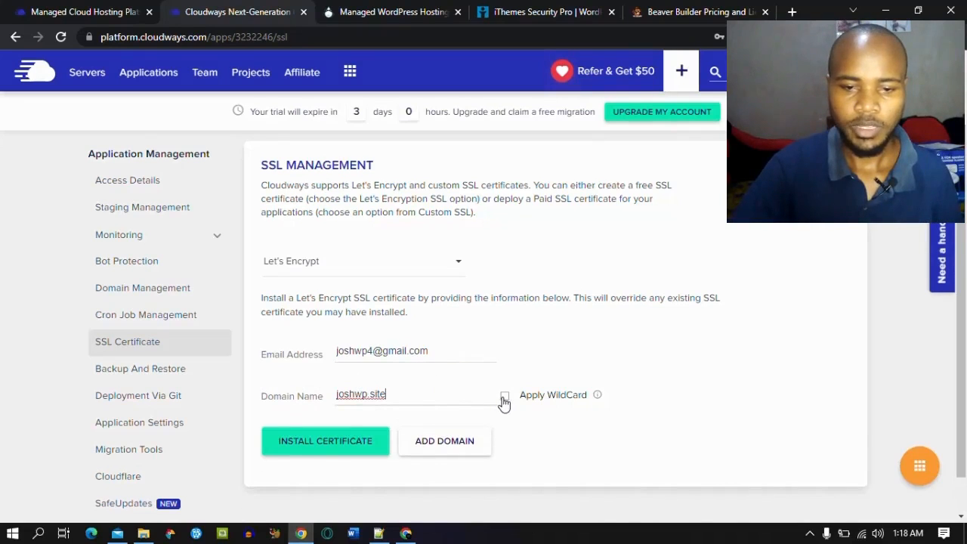
click(325, 441)
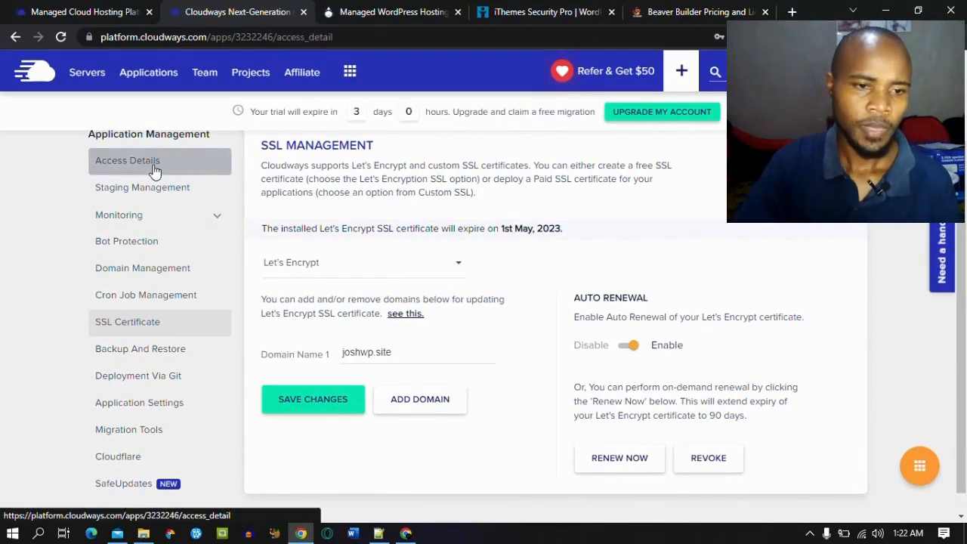
Use Access Details to log in to joshwp.site's wp-admin and save the password.
click(127, 159)
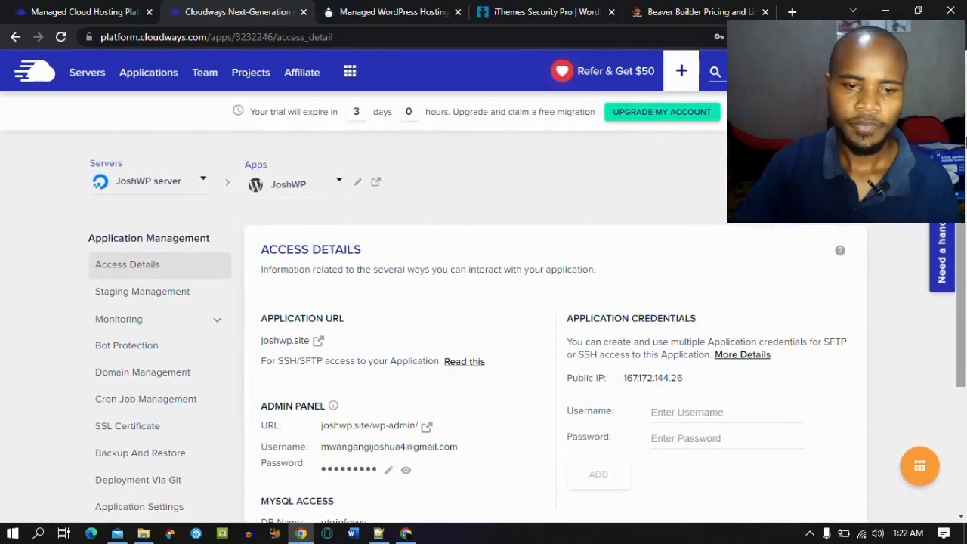
scroll(down, 3)
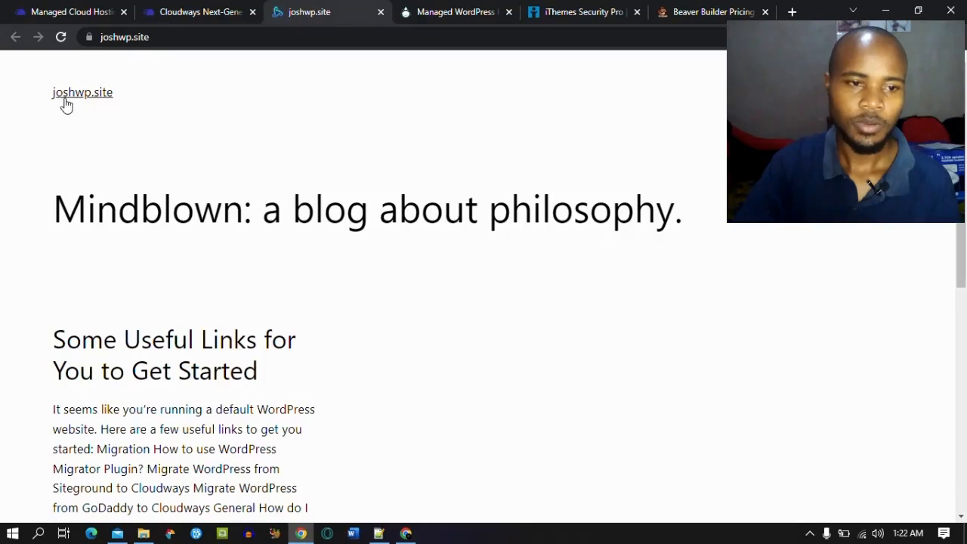
scroll(down, 3)
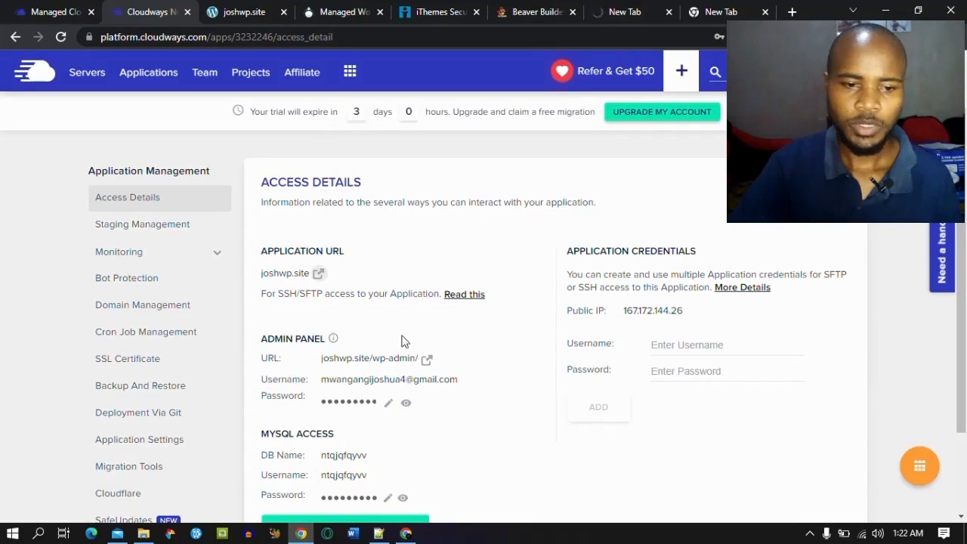
click(427, 358)
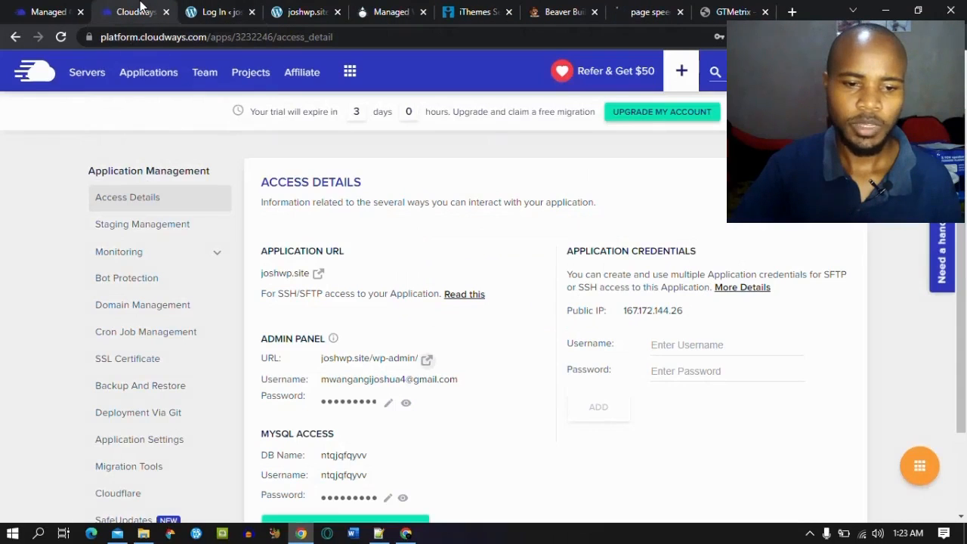
click(388, 402)
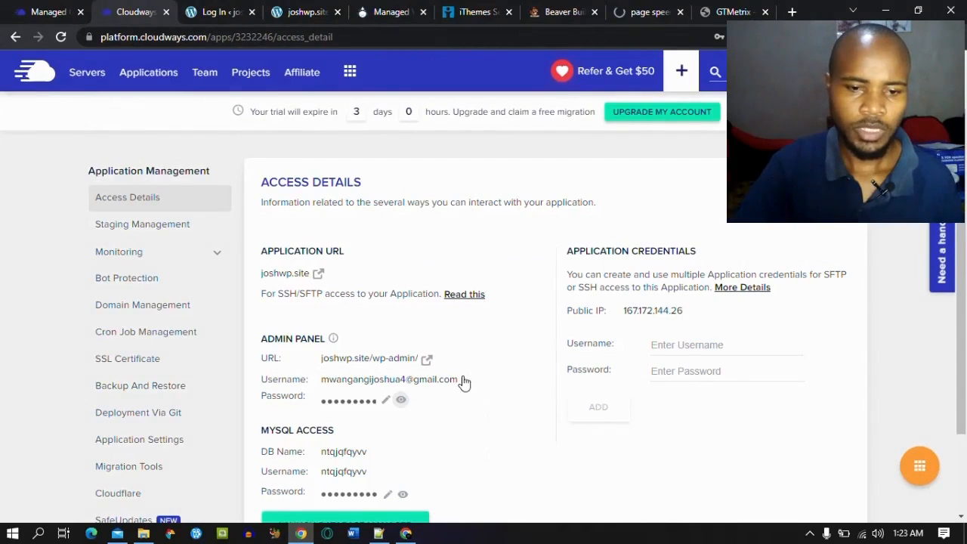
click(427, 358)
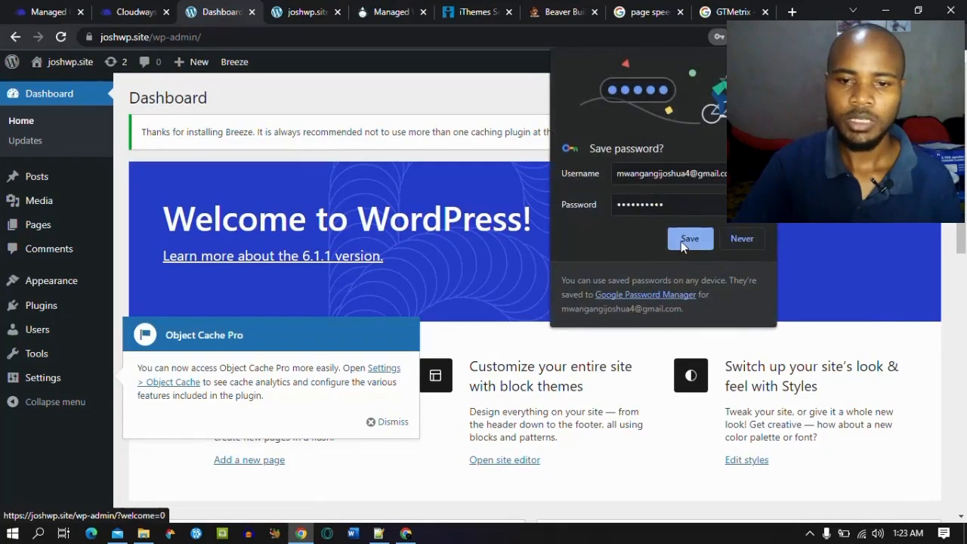
click(646, 11)
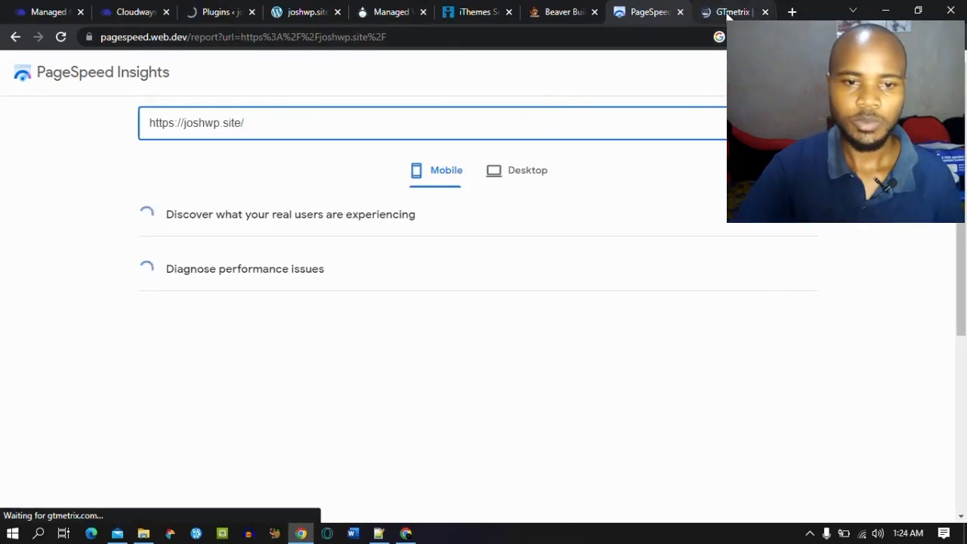
click(732, 11)
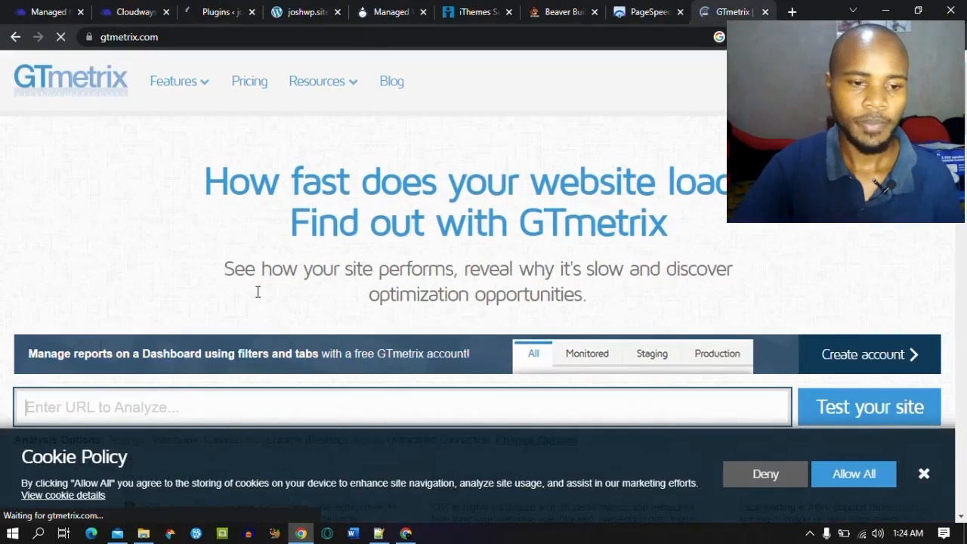
text(https://joshwp.site/)
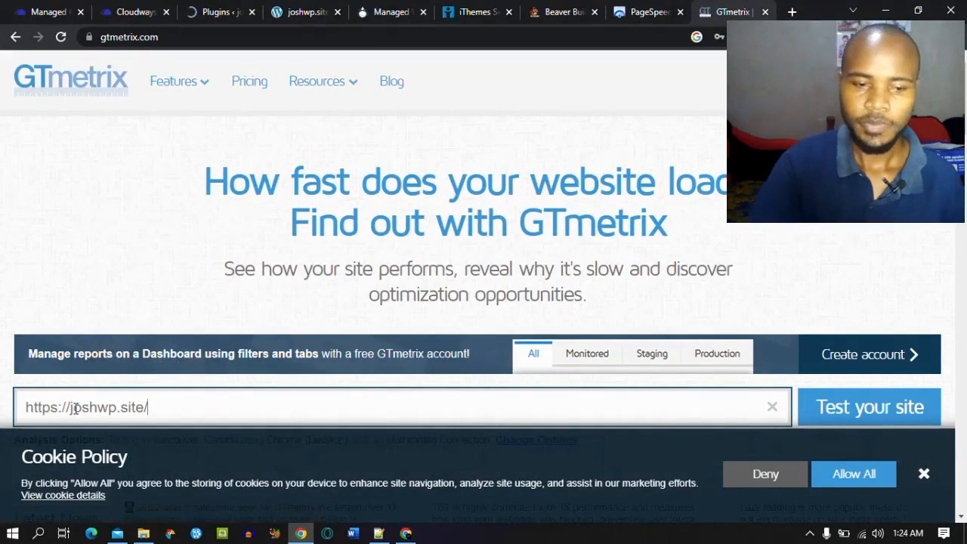
click(869, 407)
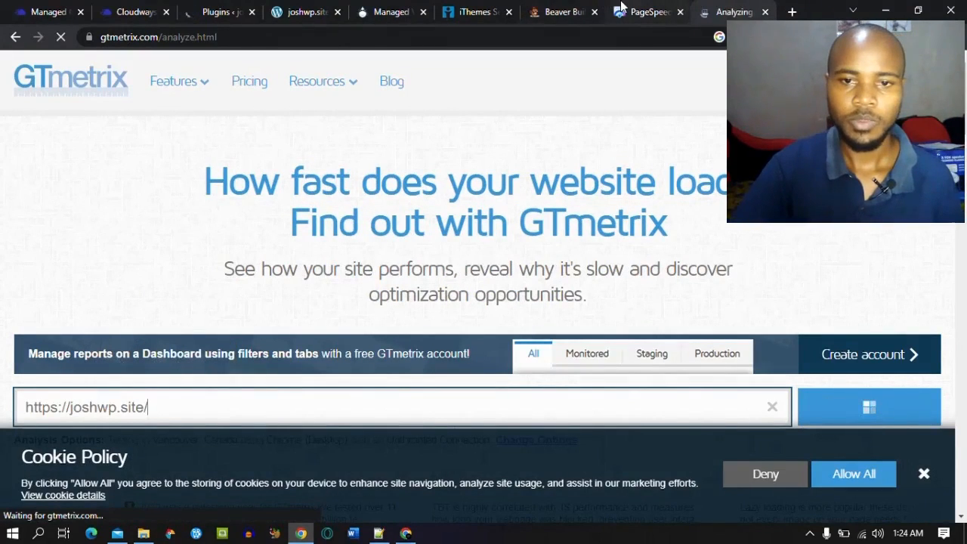
Review the 100 mobile and desktop performance scores in PageSpeed Insights.
click(646, 11)
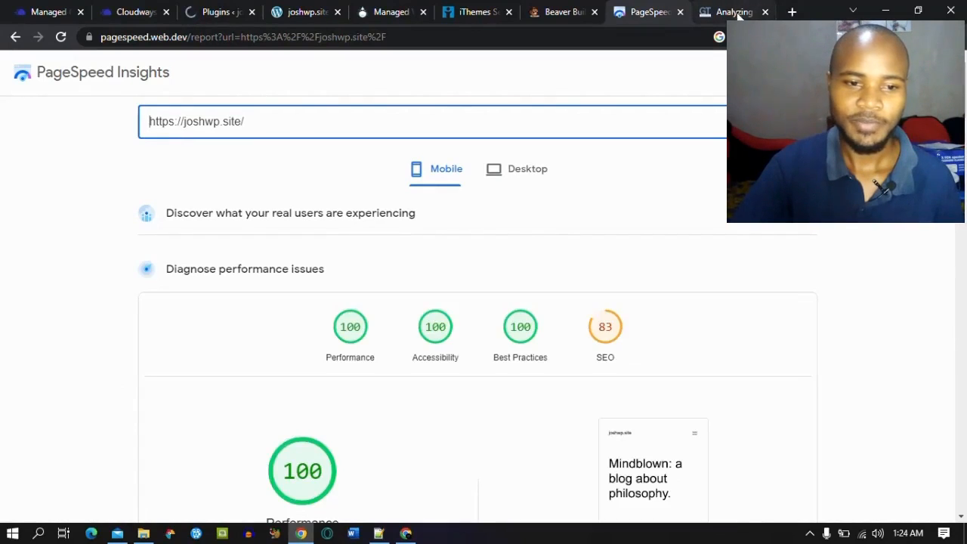
scroll(down, 3)
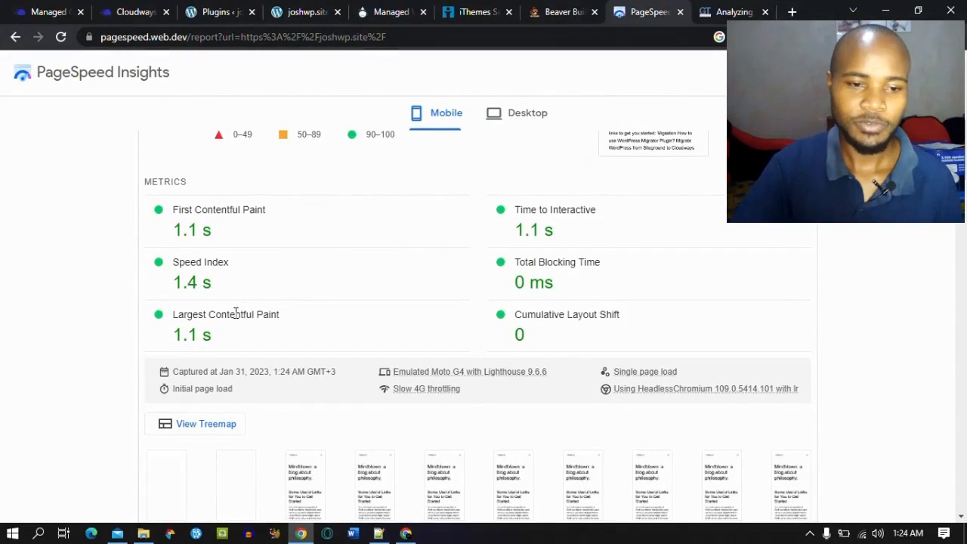
mouse_move(471, 236)
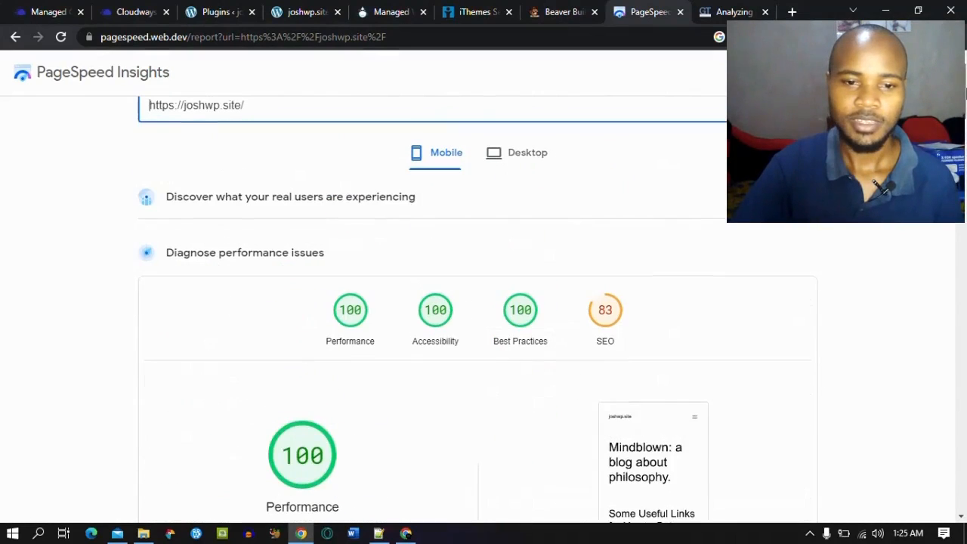
click(527, 152)
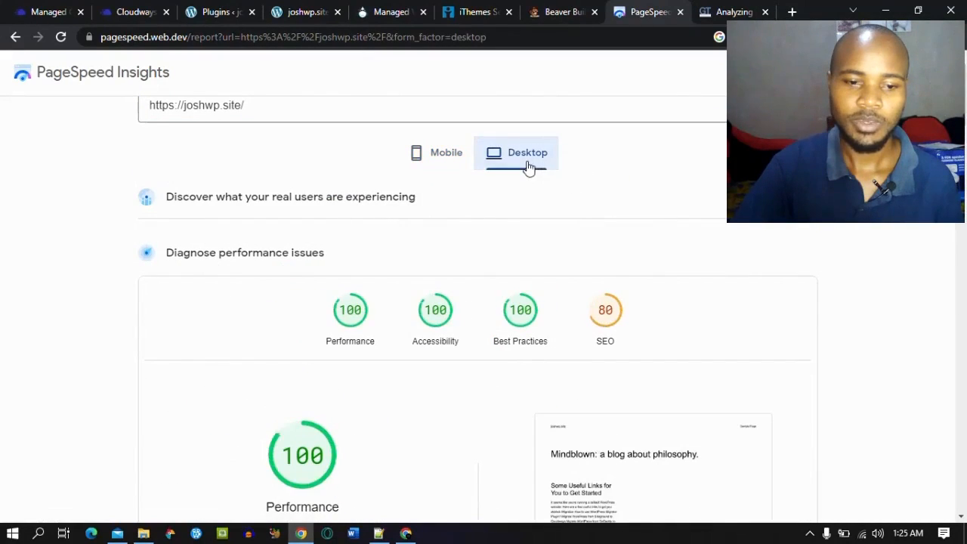
click(732, 11)
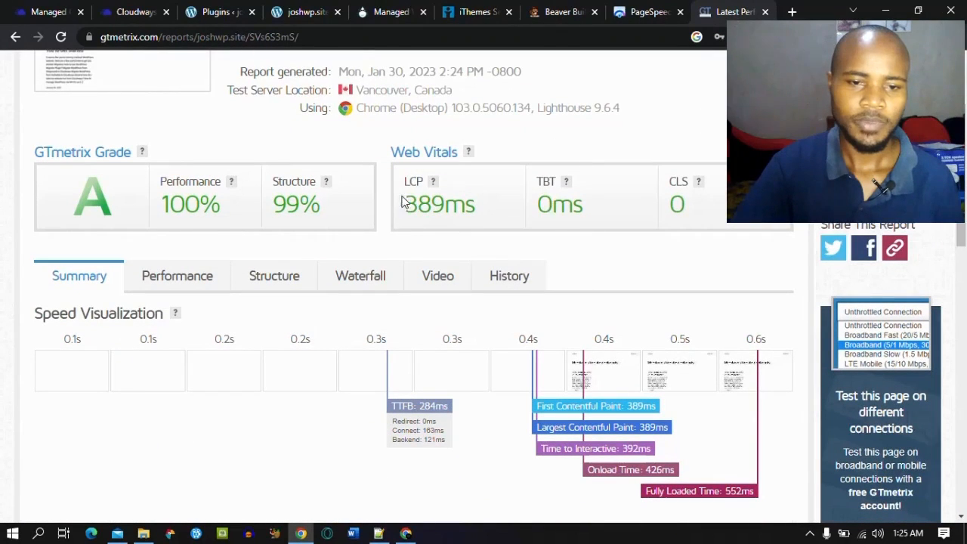
mouse_move(420, 207)
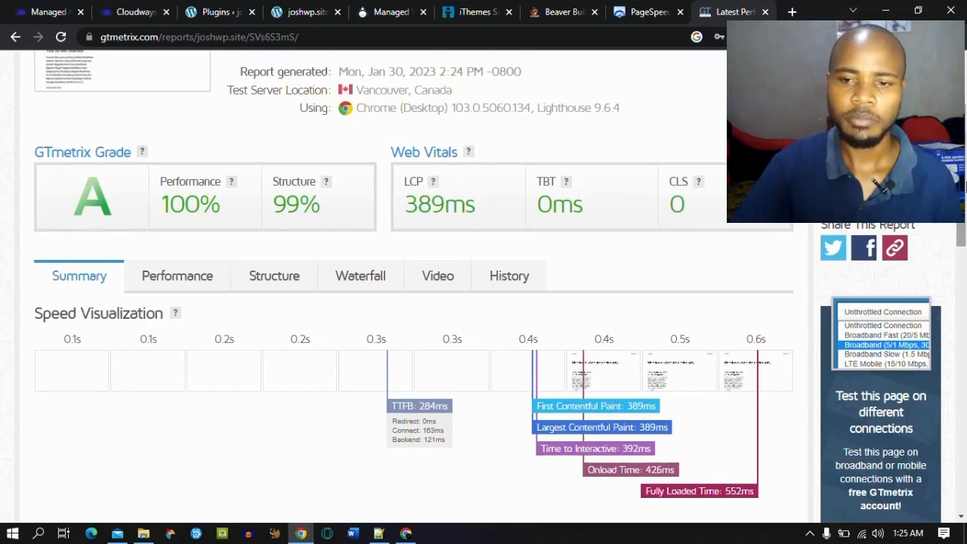
Check the GTmetrix A-grade report, then delete the Hello Dolly plugin.
scroll(down, 3)
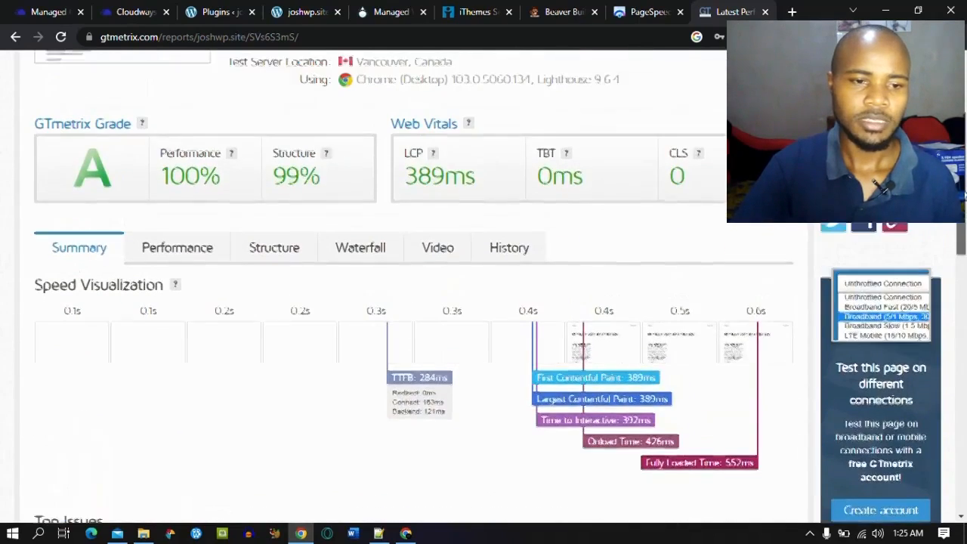
click(177, 247)
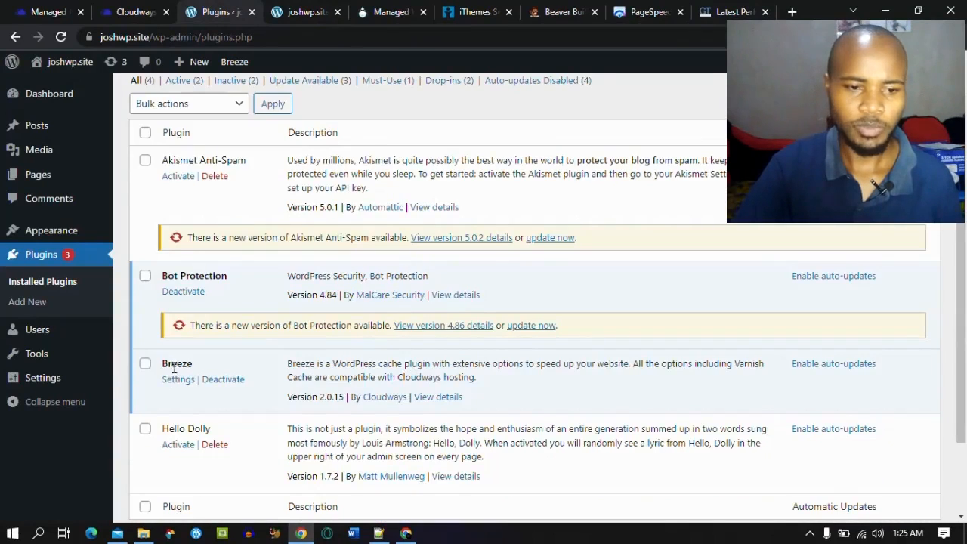
click(214, 444)
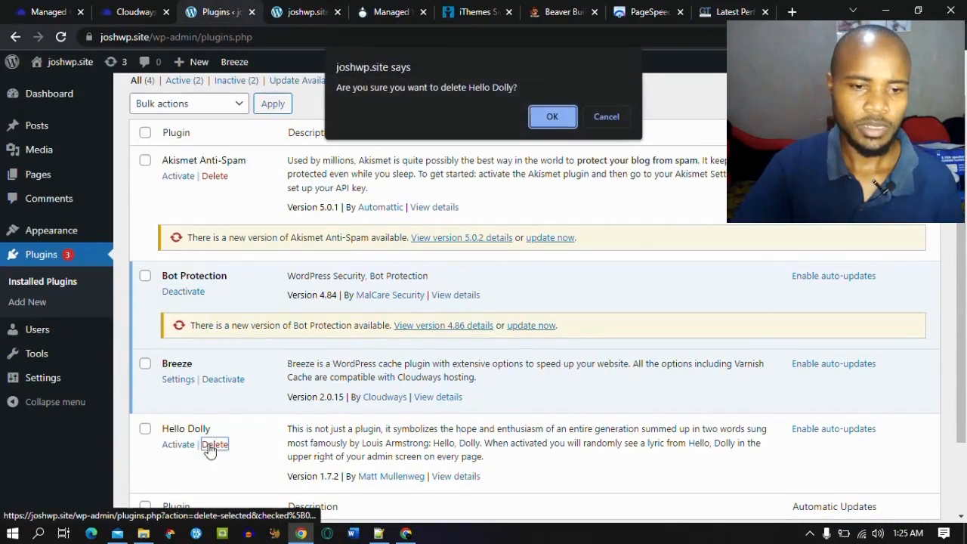
click(552, 116)
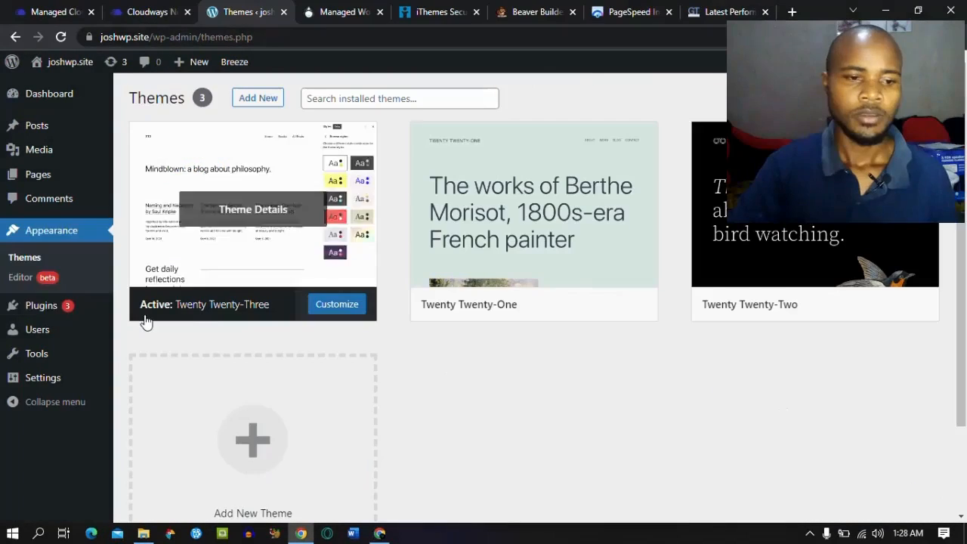
mouse_move(51, 230)
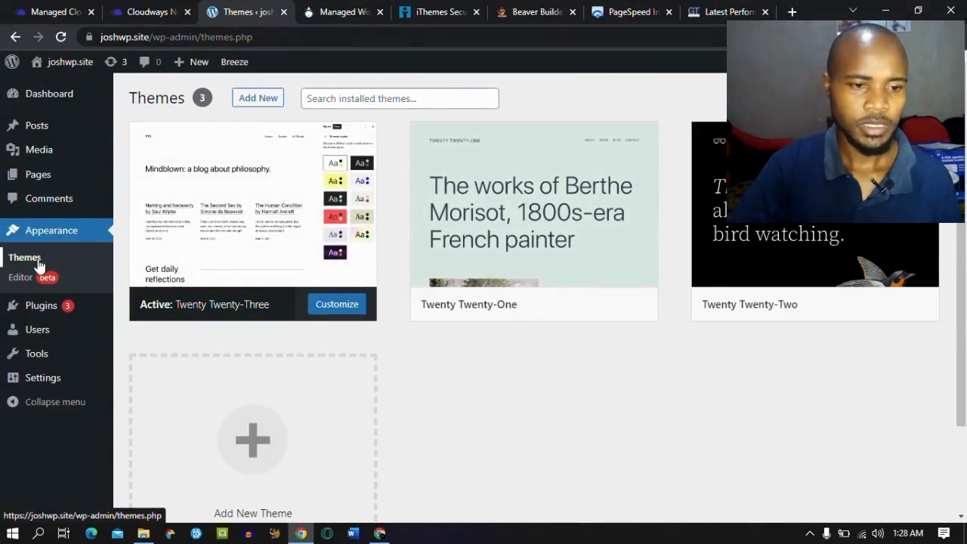
Delete the Twenty Twenty-One theme.
click(533, 204)
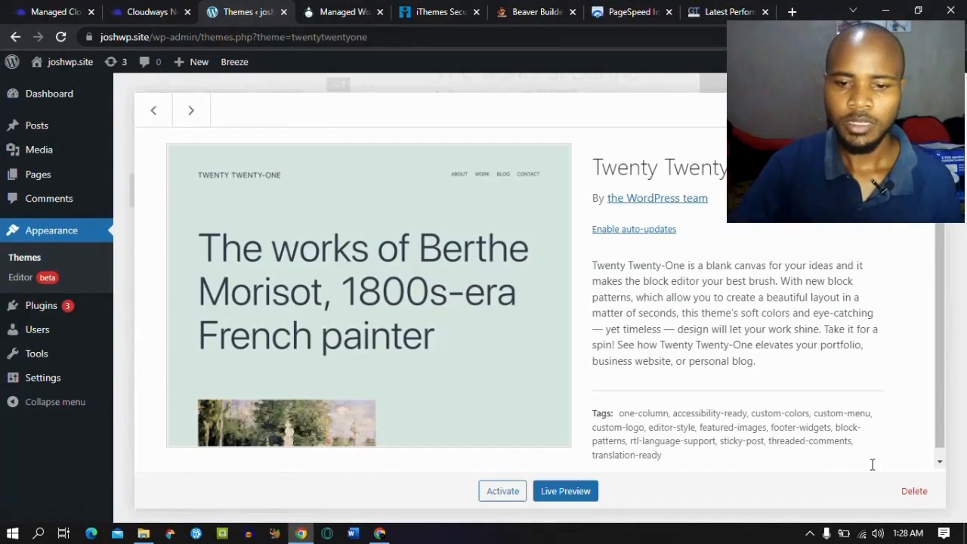
click(913, 492)
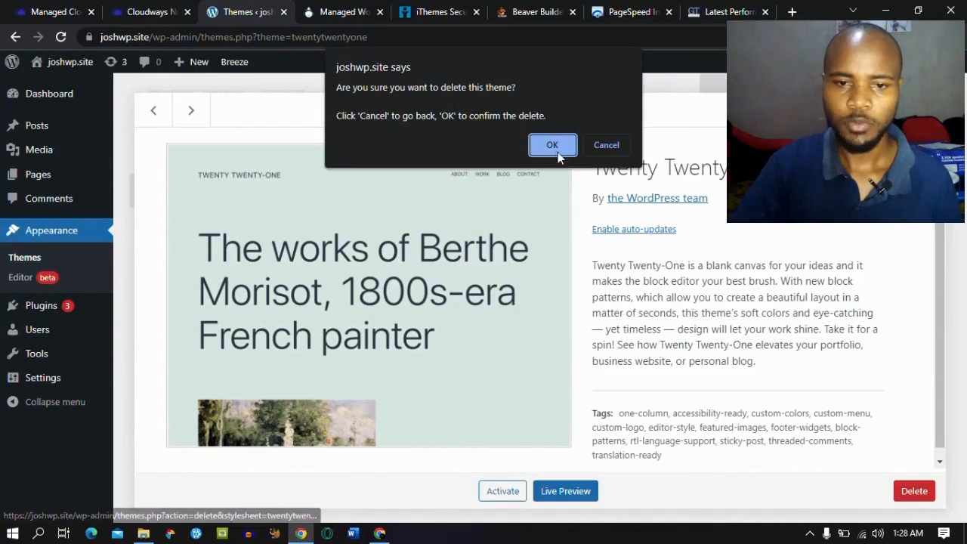
click(552, 145)
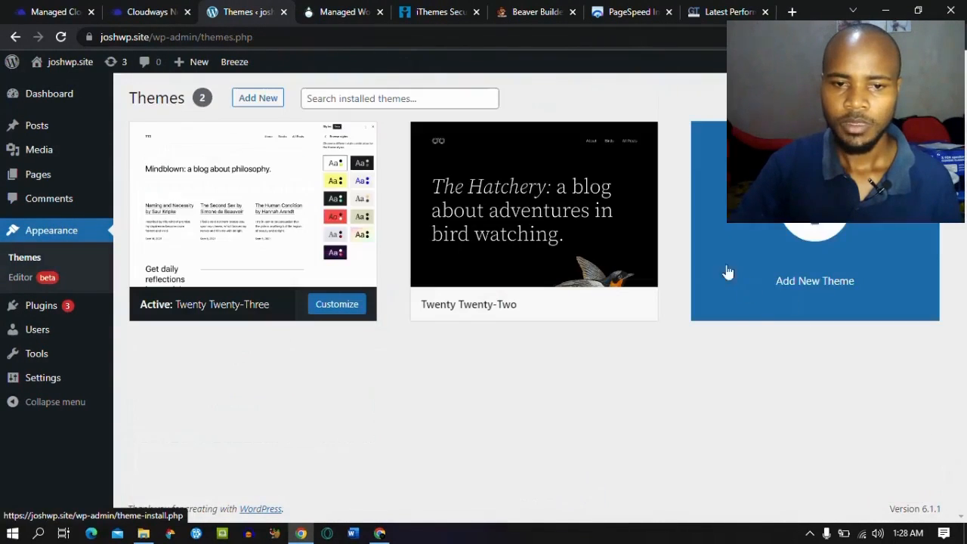
Delete the Twenty Twenty-Two theme, leaving Twenty Twenty-Three.
click(533, 204)
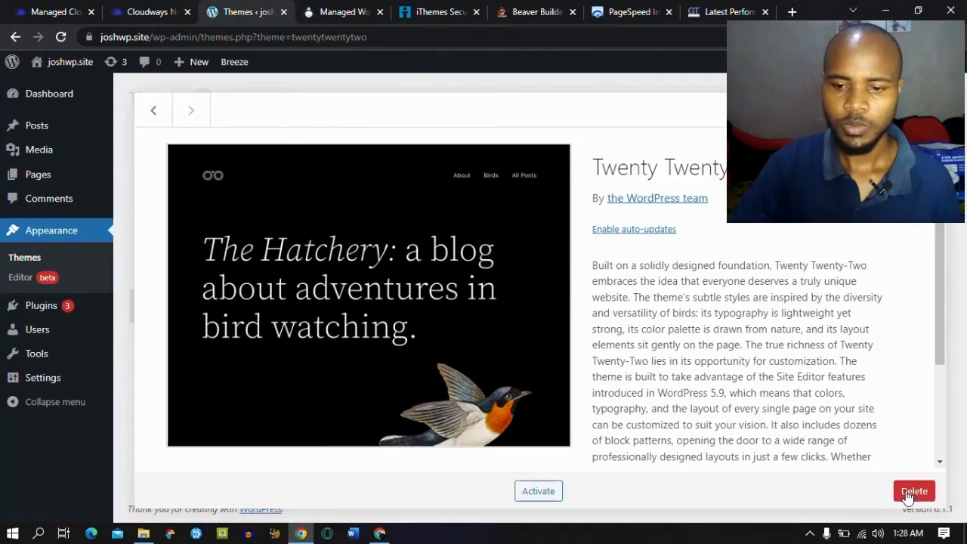
click(915, 490)
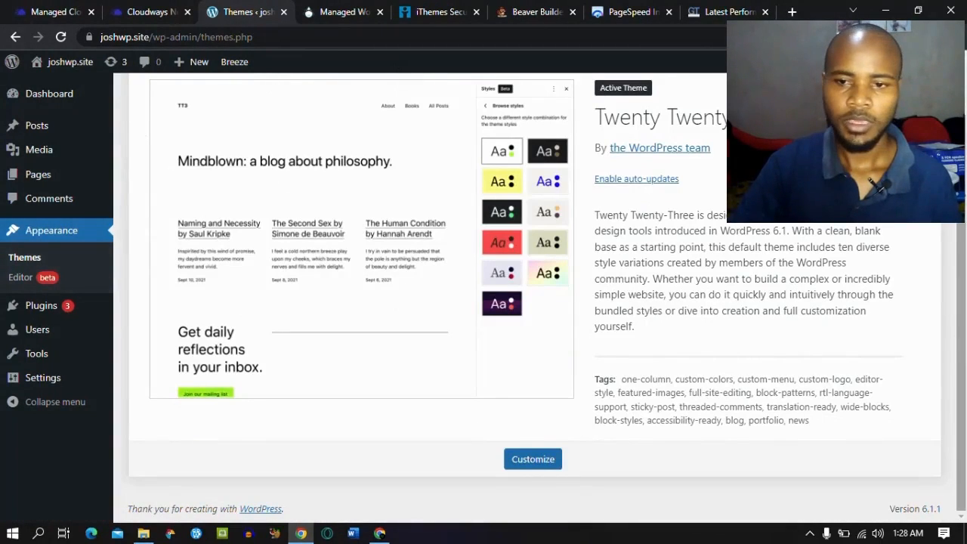
scroll(up, 3)
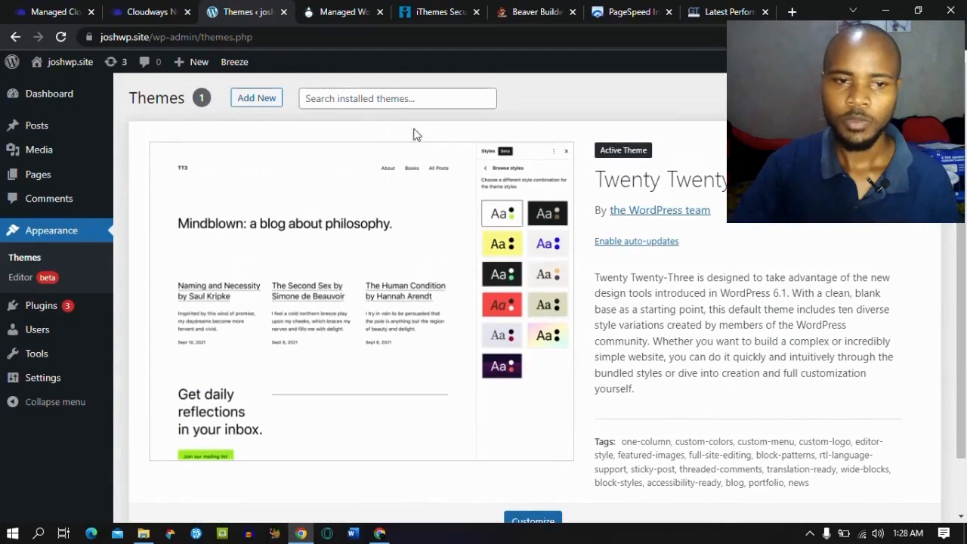
click(256, 97)
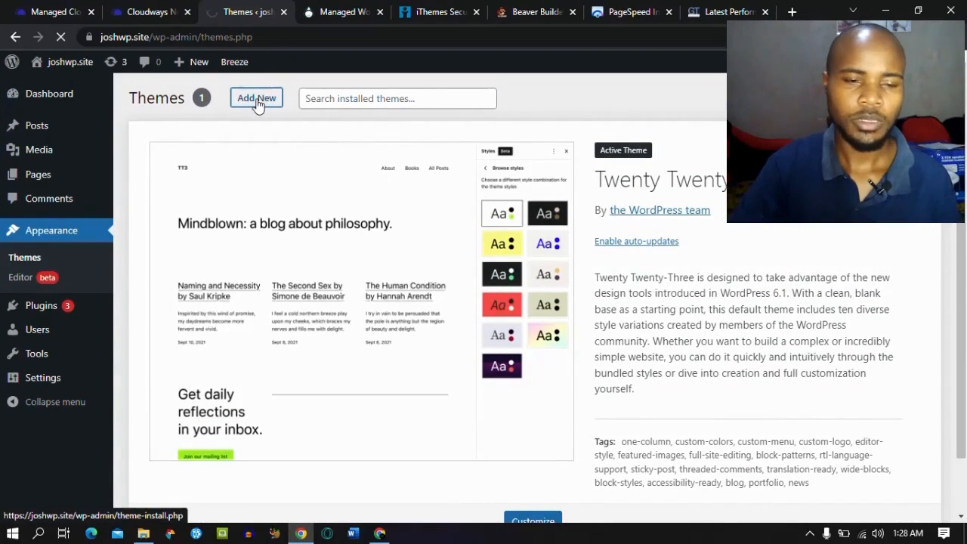
Browse the popular themes catalogue on the Add Themes page.
click(257, 99)
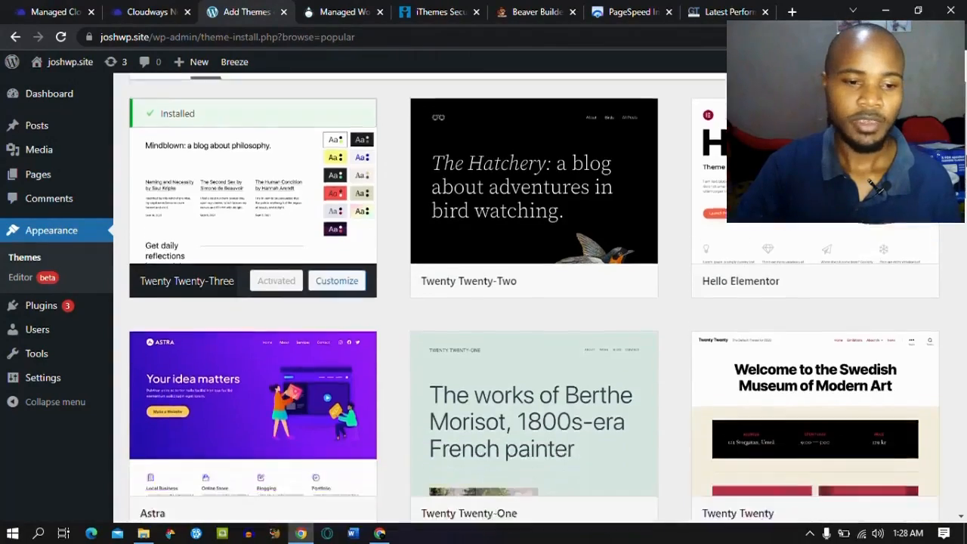
scroll(down, 3)
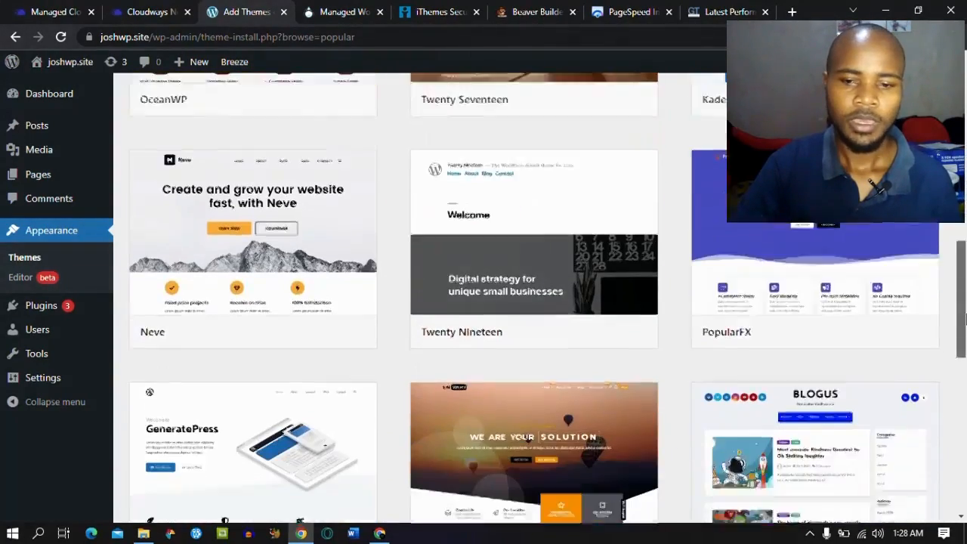
scroll(down, 3)
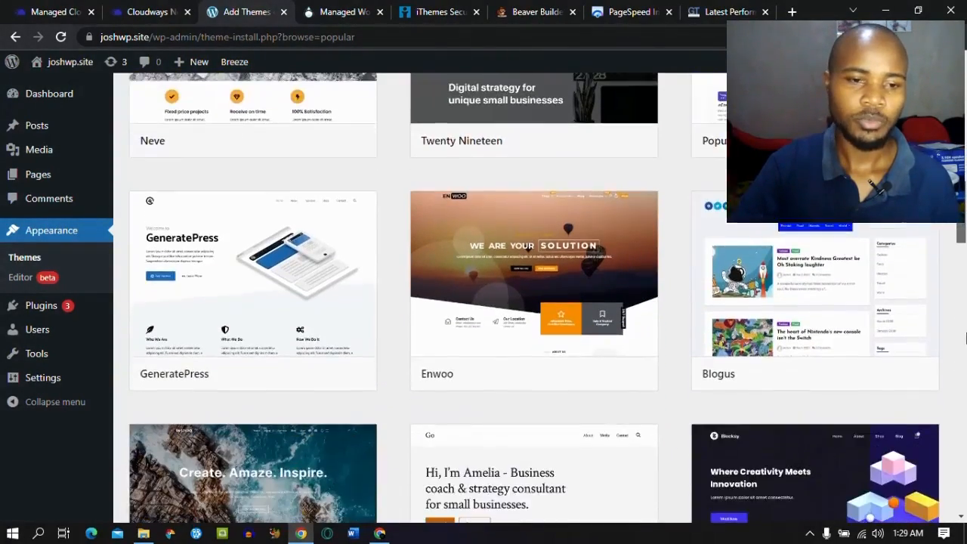
scroll(down, 3)
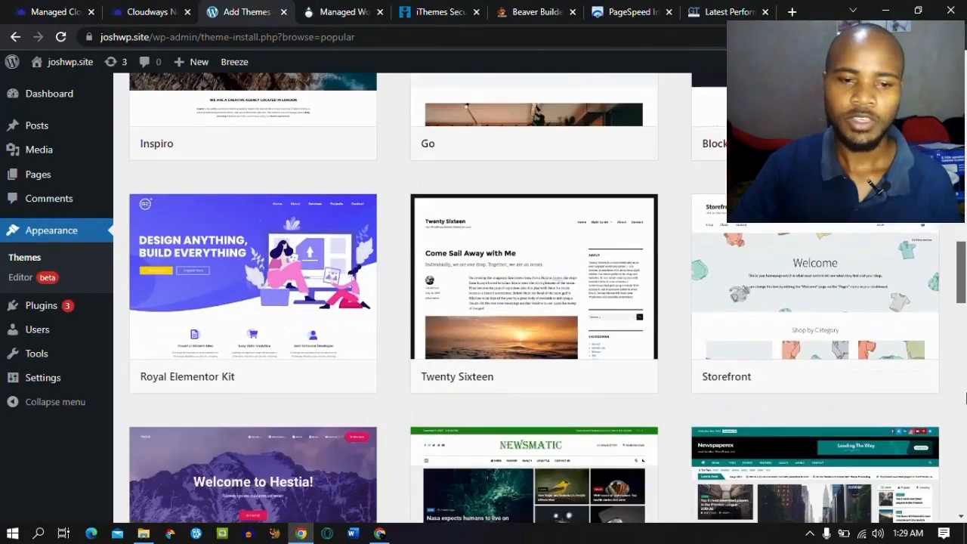
Review the PageSpeed Insights scores and GTmetrix report, then return to WordPress admin.
click(629, 12)
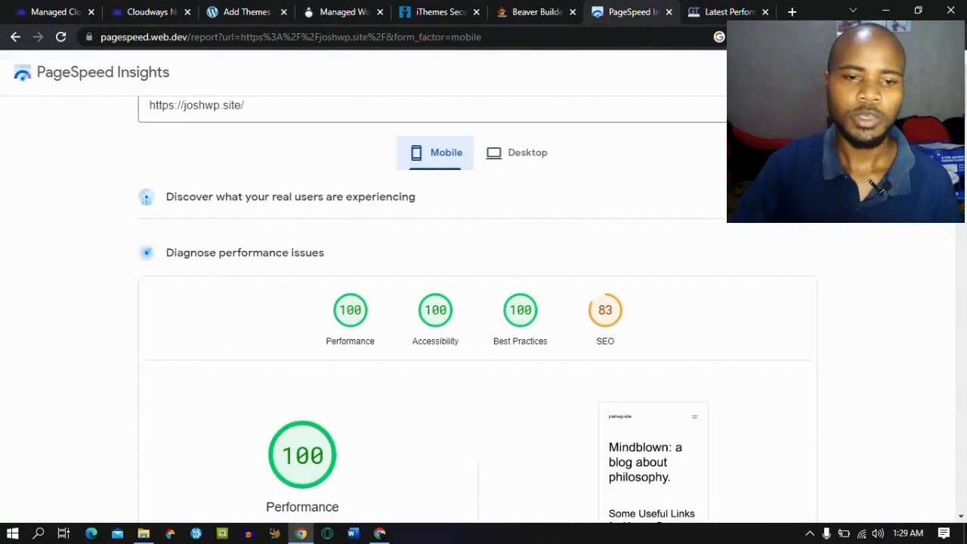
scroll(down, 3)
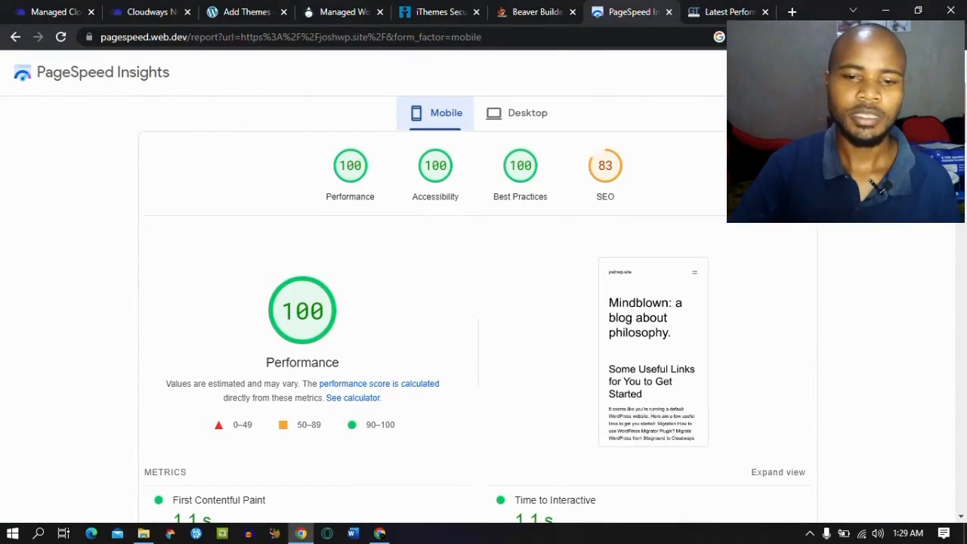
click(723, 11)
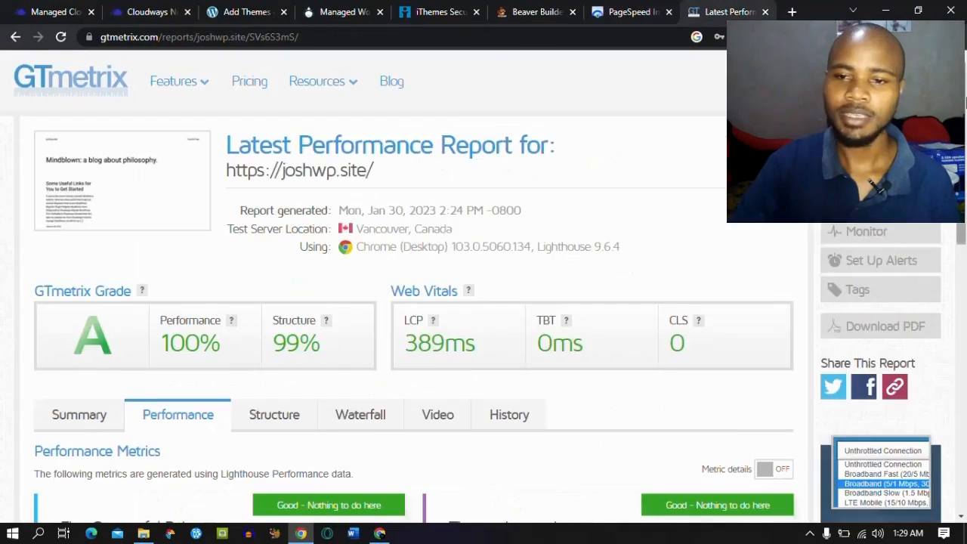
click(242, 11)
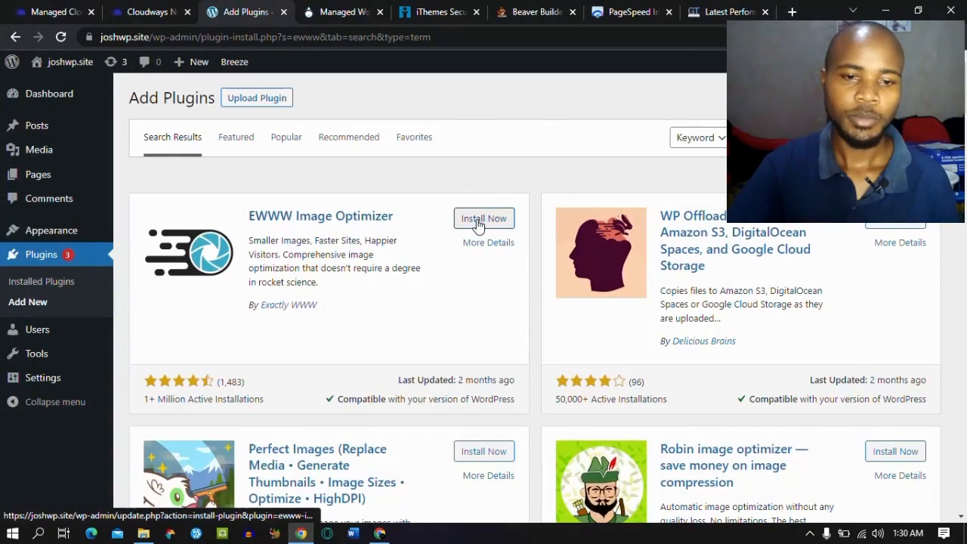
Install EWWW Image Optimizer from the 'ewww' plugin search results.
click(484, 217)
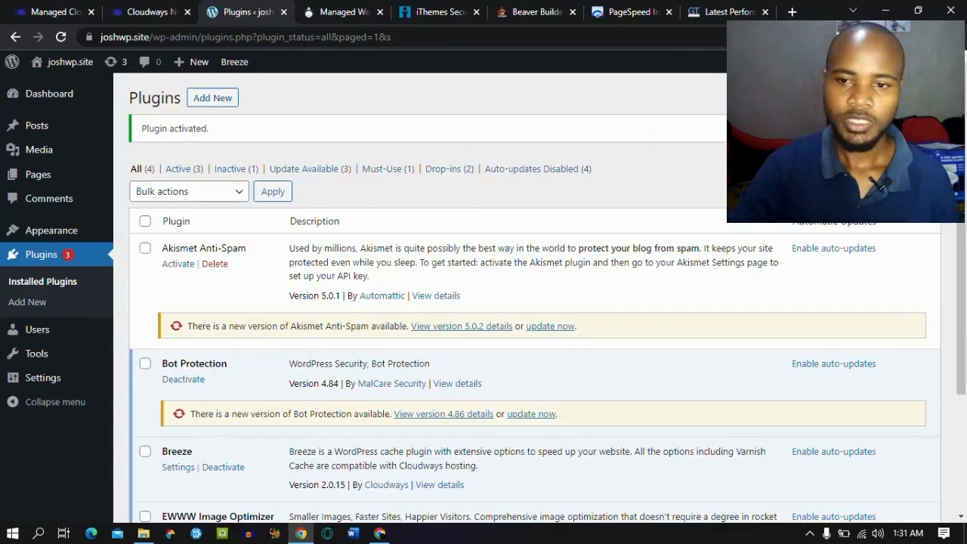
scroll(down, 3)
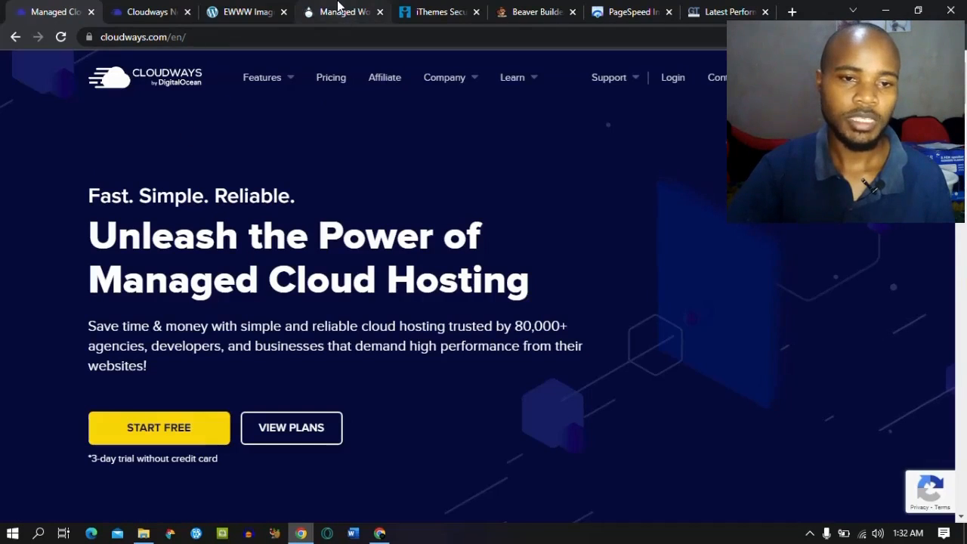
Scroll to Liquid Web's managed WordPress pricing plans, Spark from $15.83 monthly.
click(342, 11)
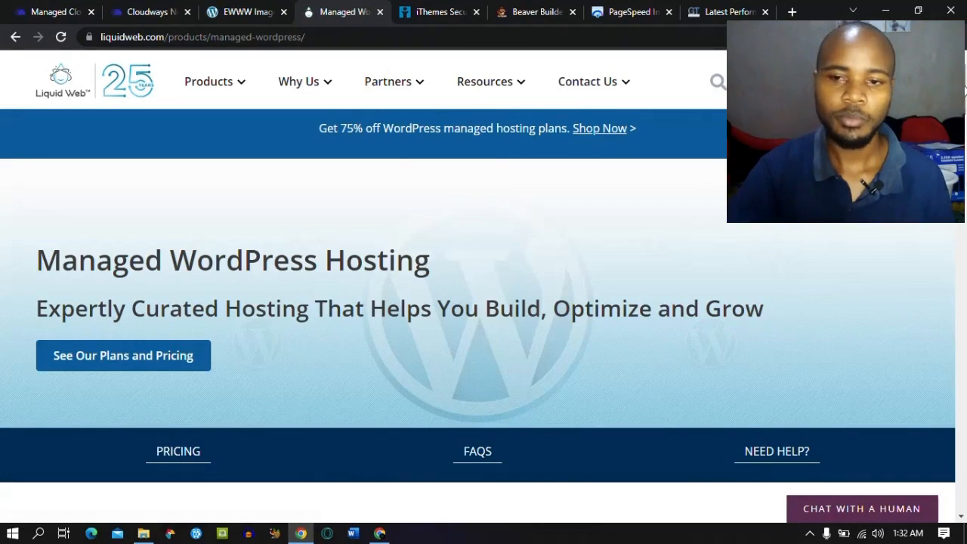
scroll(down, 3)
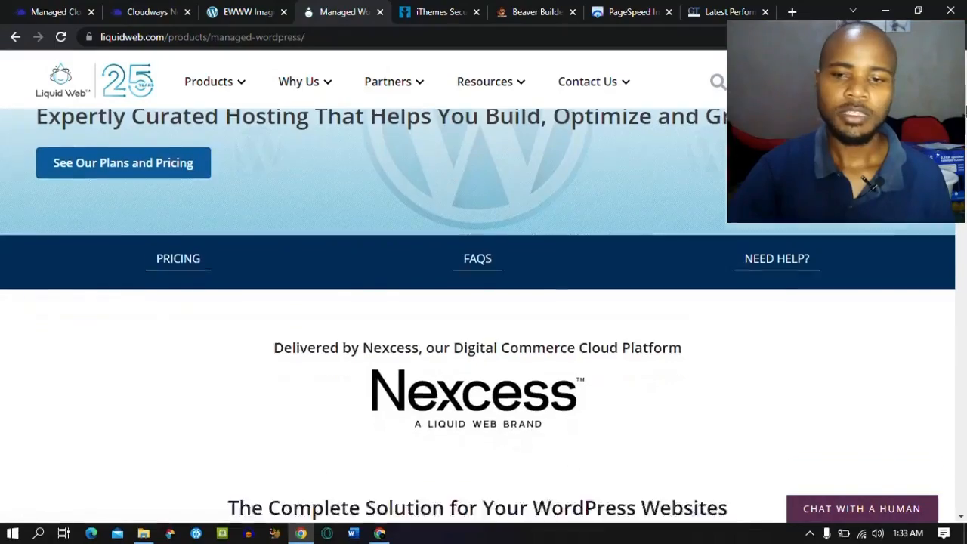
scroll(down, 3)
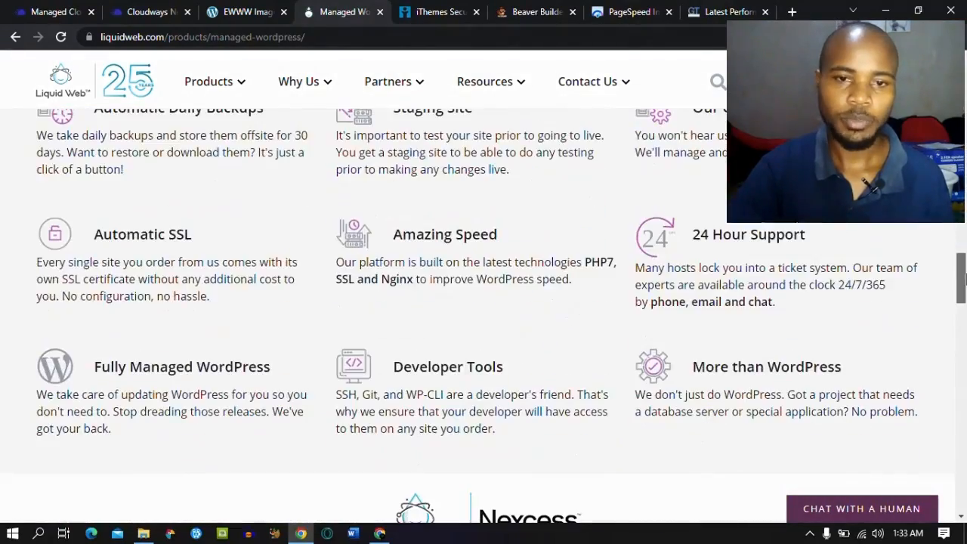
scroll(down, 3)
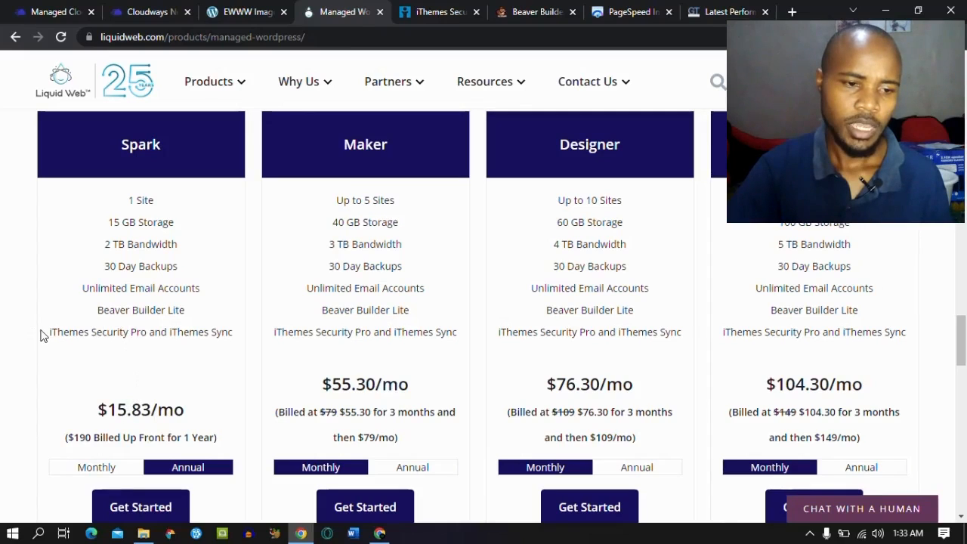
Highlight 'iThemes Security Pro' under the Spark plan and check iThemes yearly pricing.
double_click(53, 332)
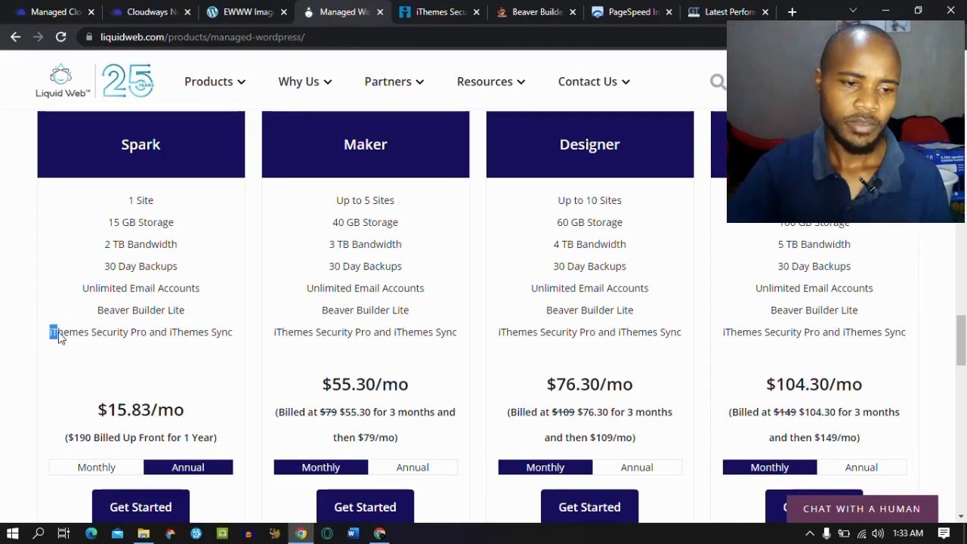
drag(53, 332, 164, 331)
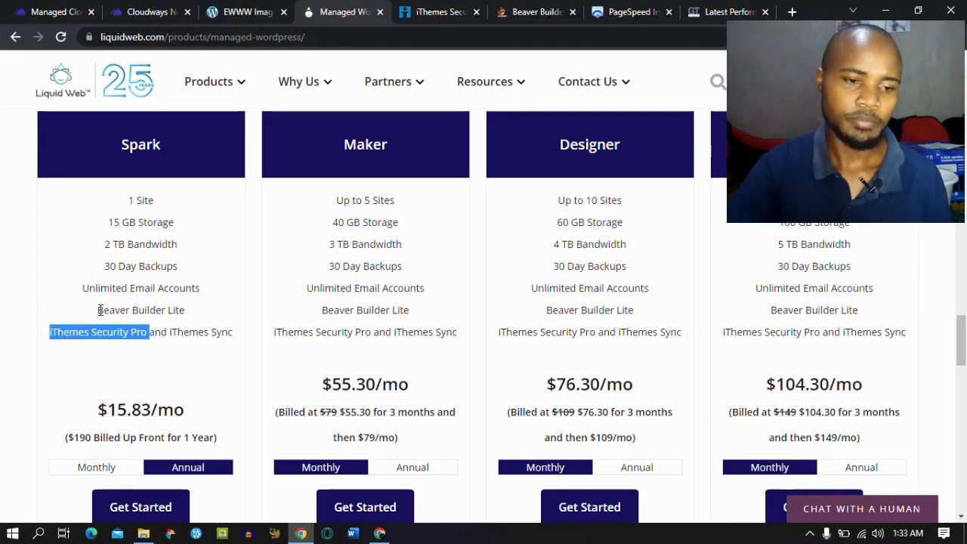
double_click(140, 309)
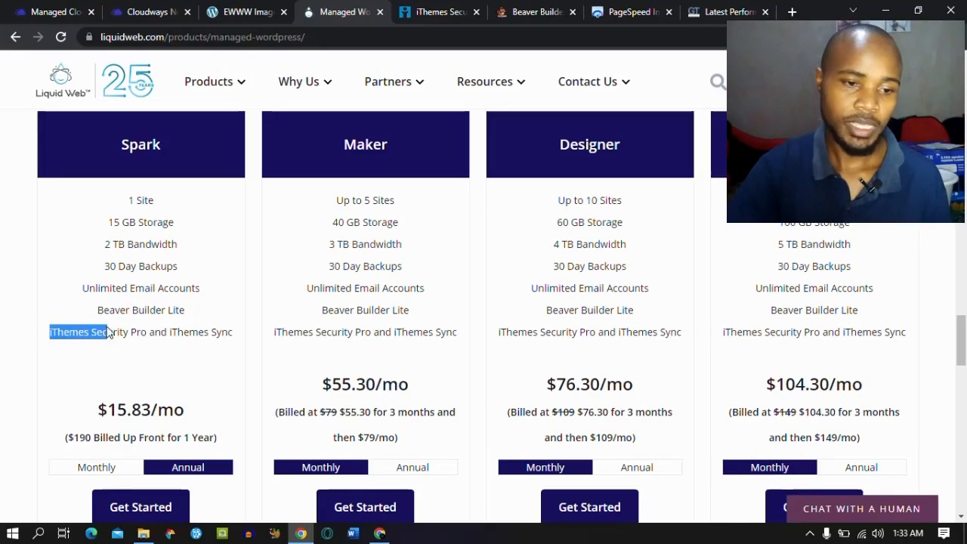
drag(50, 332, 148, 331)
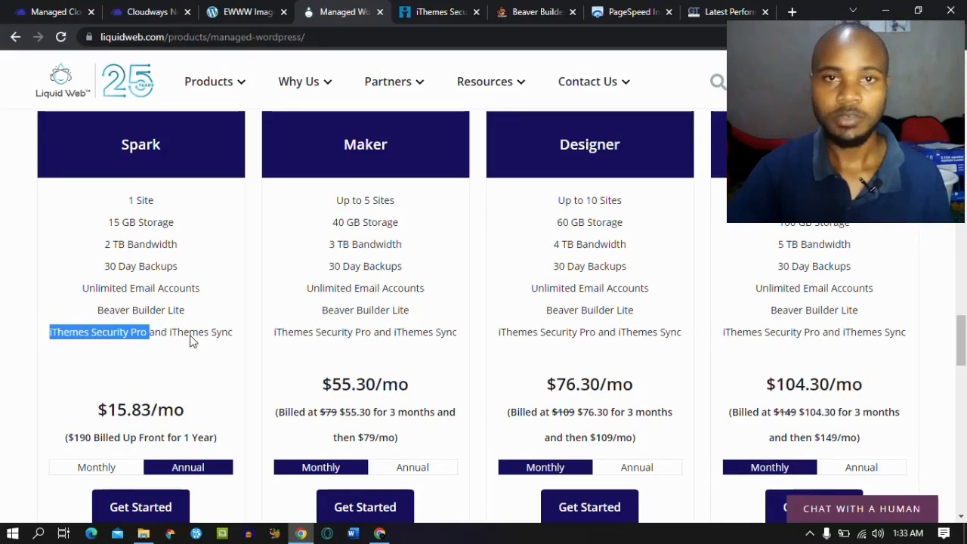
click(434, 11)
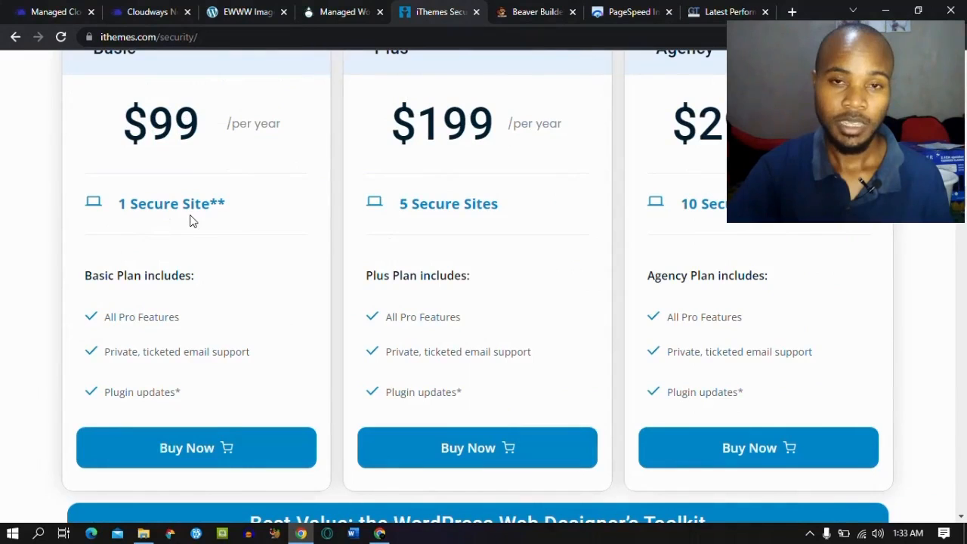
mouse_move(191, 322)
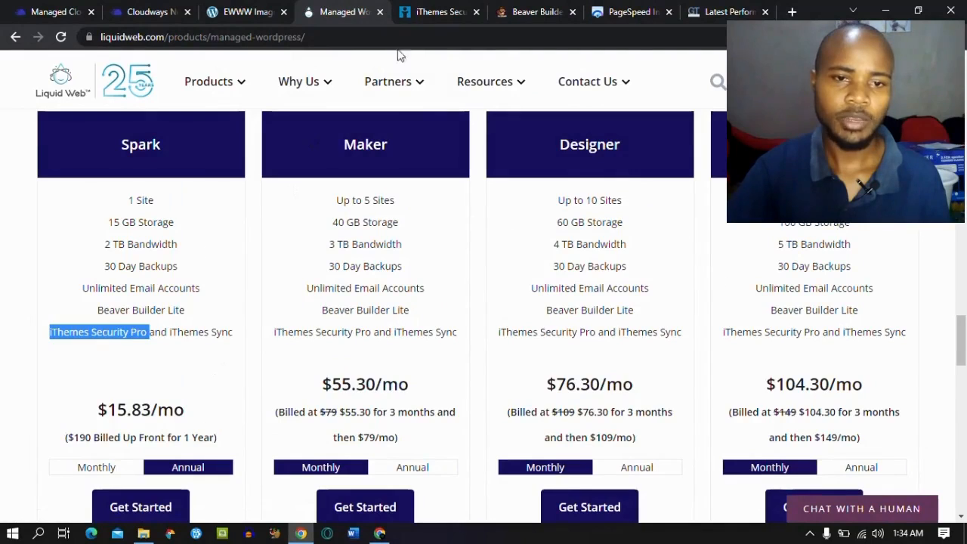
Compare iThemes Security and Beaver Builder prices against Liquid Web's plans.
click(437, 11)
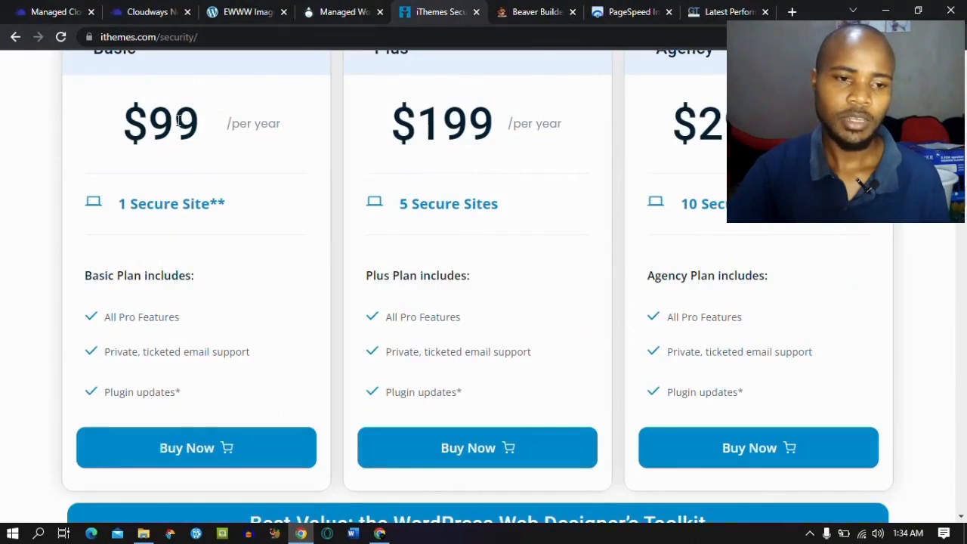
mouse_move(222, 187)
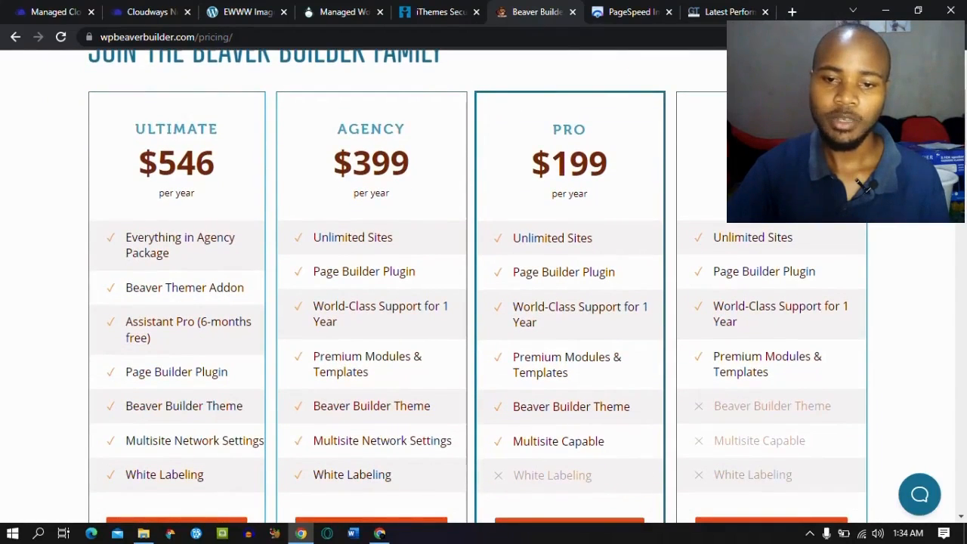
click(342, 12)
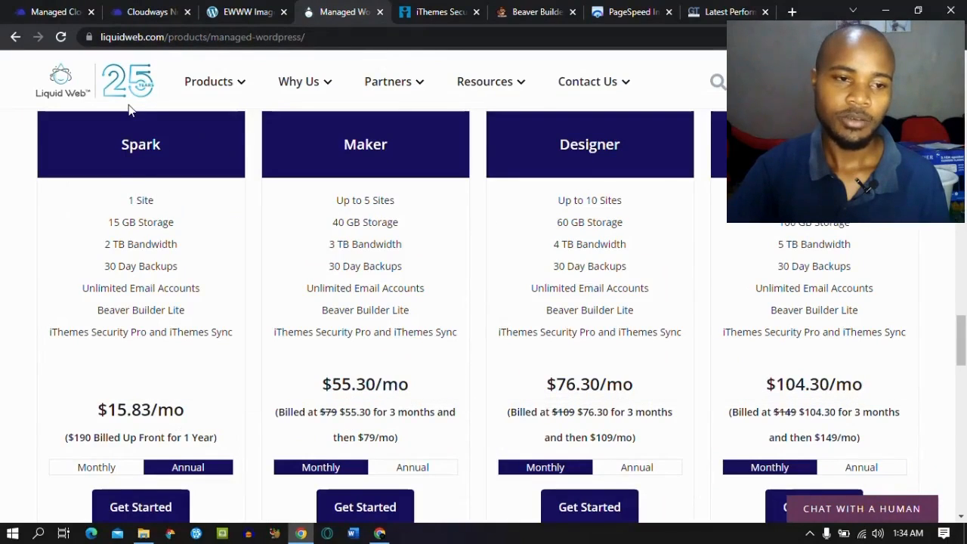
mouse_move(85, 311)
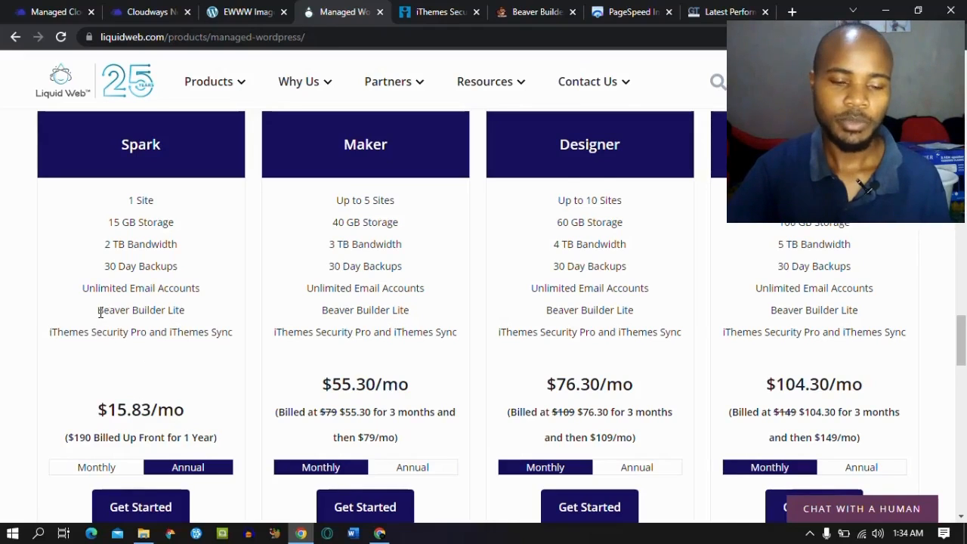
mouse_move(144, 355)
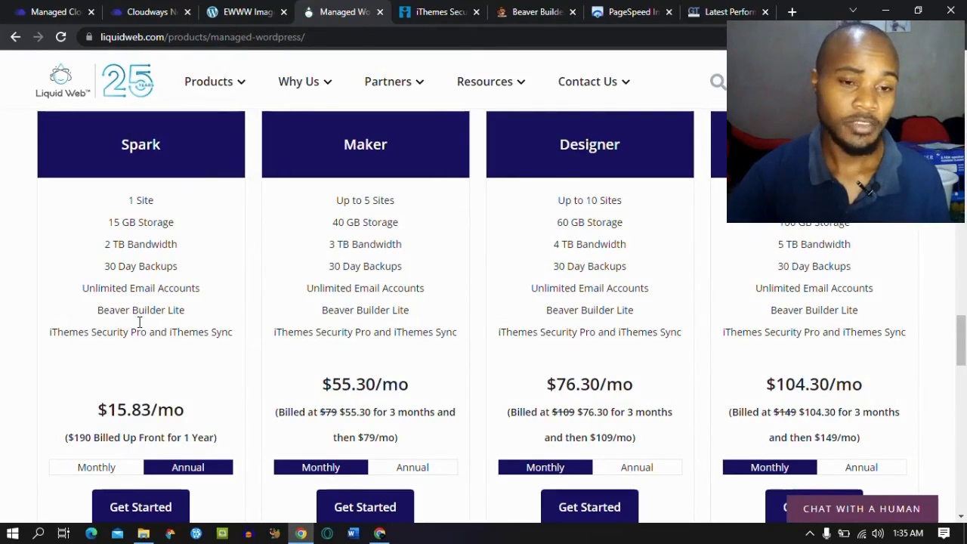
click(246, 11)
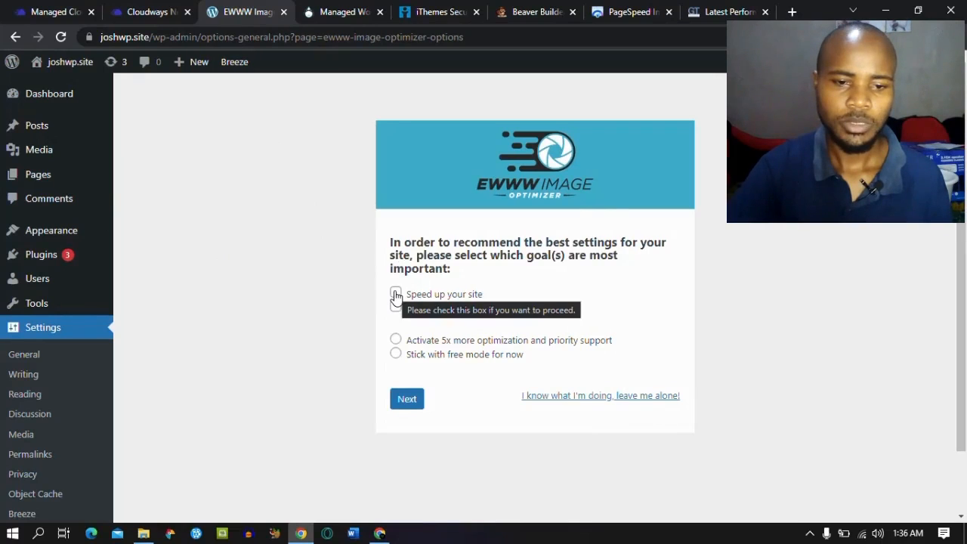
Choose the speed goal and free mode in EWWW, and save the recommended settings.
click(396, 293)
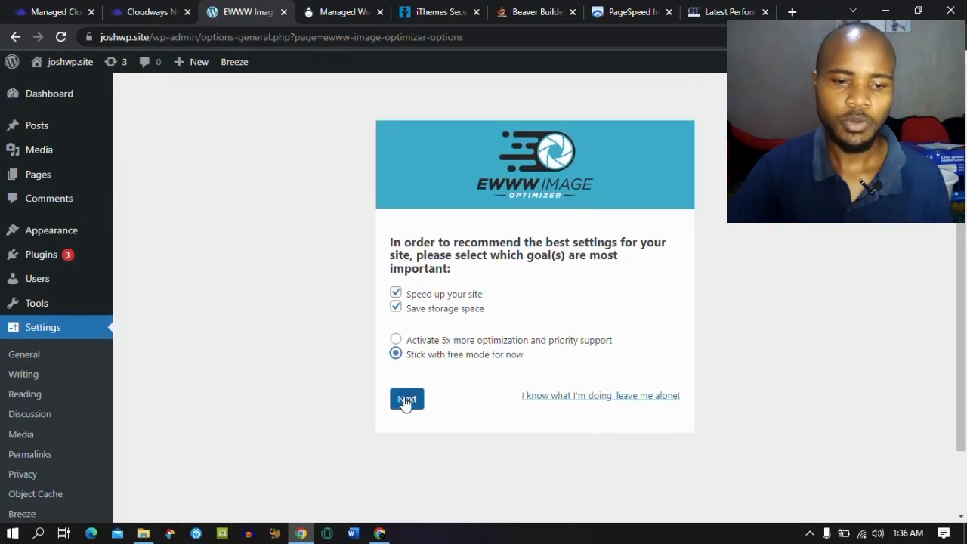
click(406, 399)
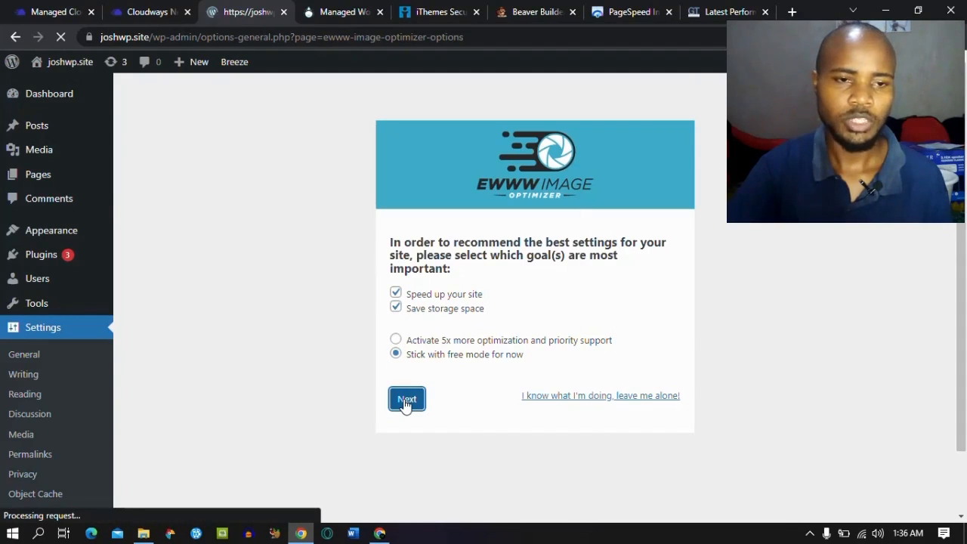
click(407, 399)
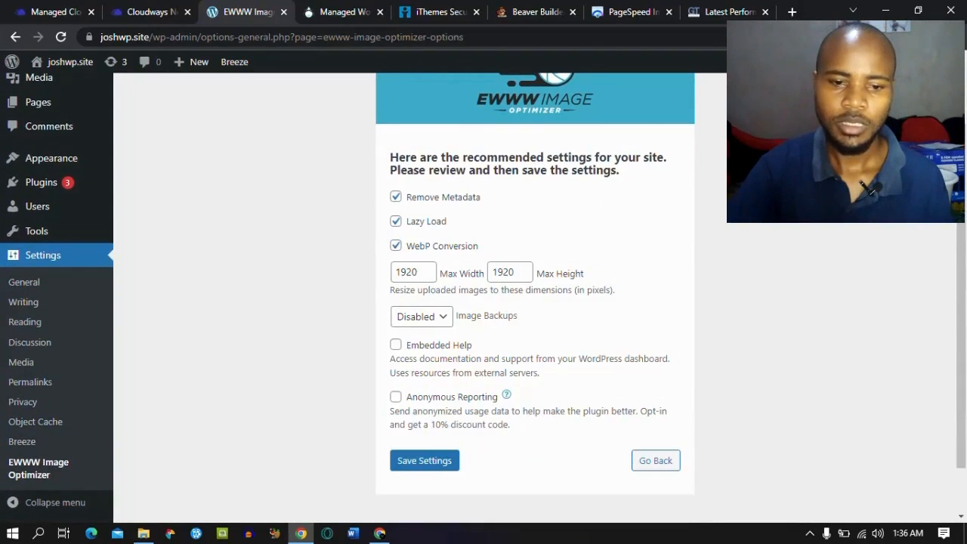
click(424, 460)
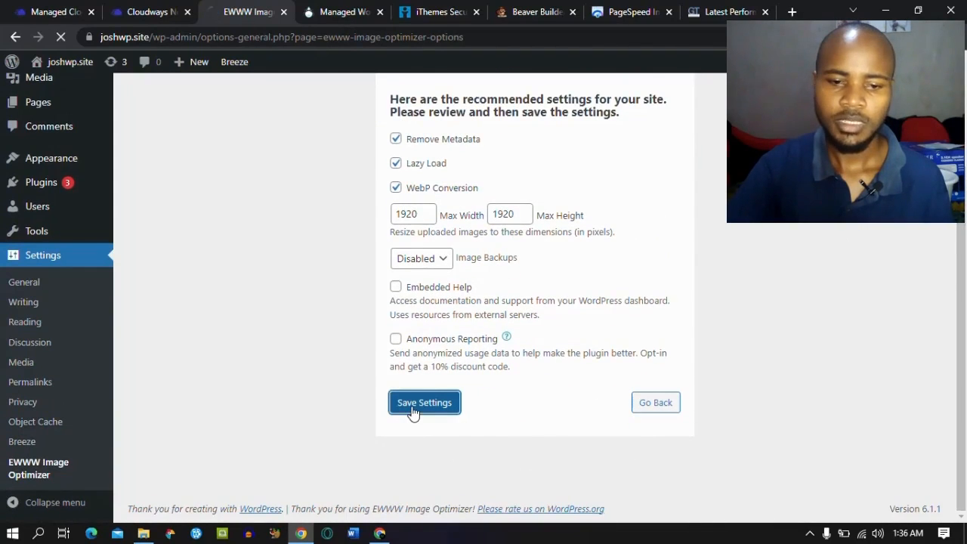
click(424, 402)
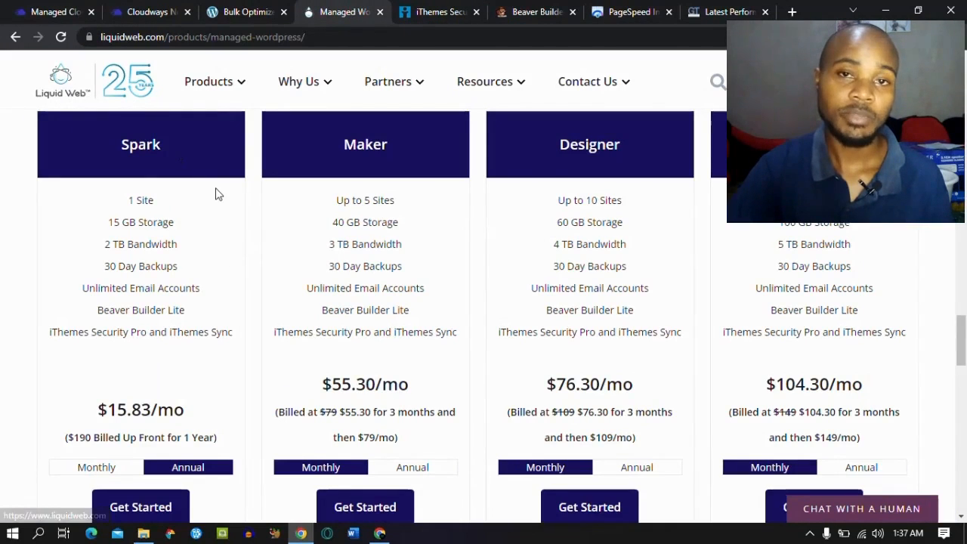
mouse_move(489, 148)
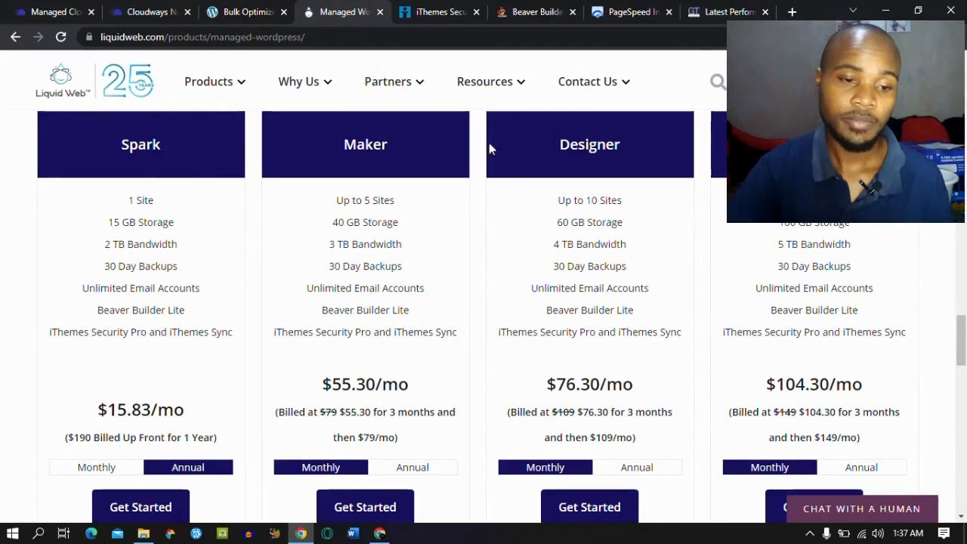